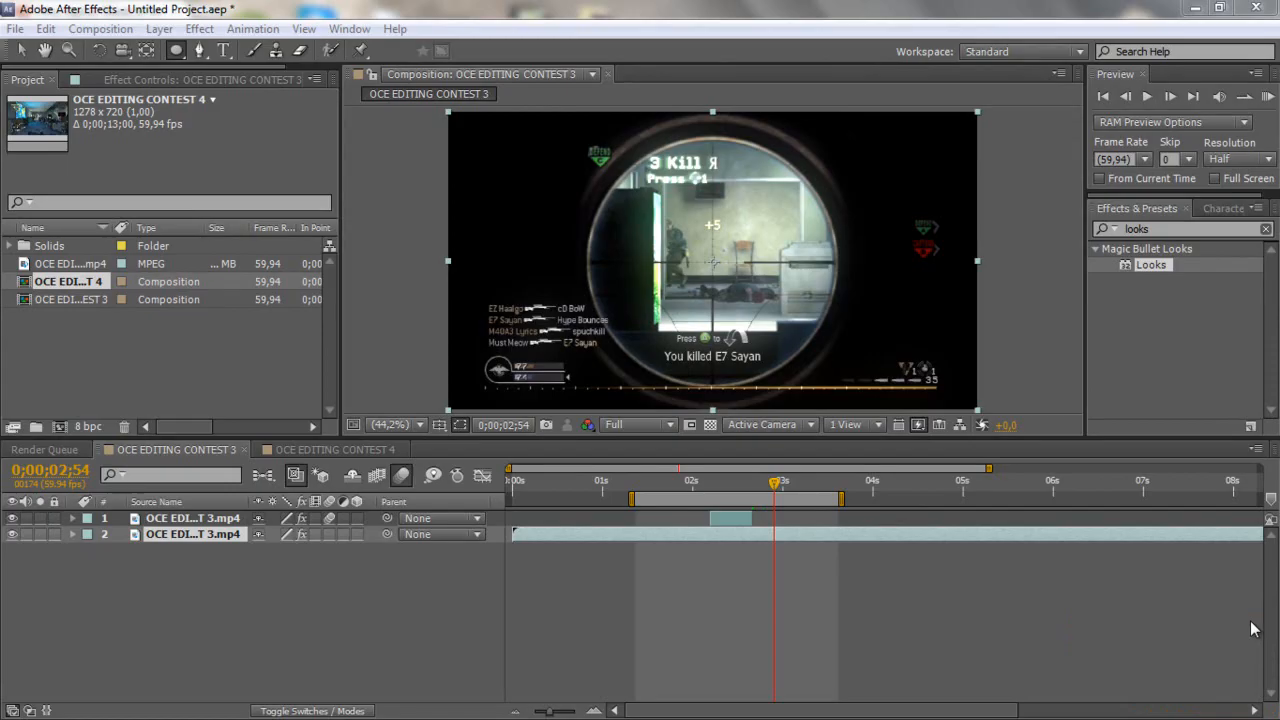
mouse_move(1255, 617)
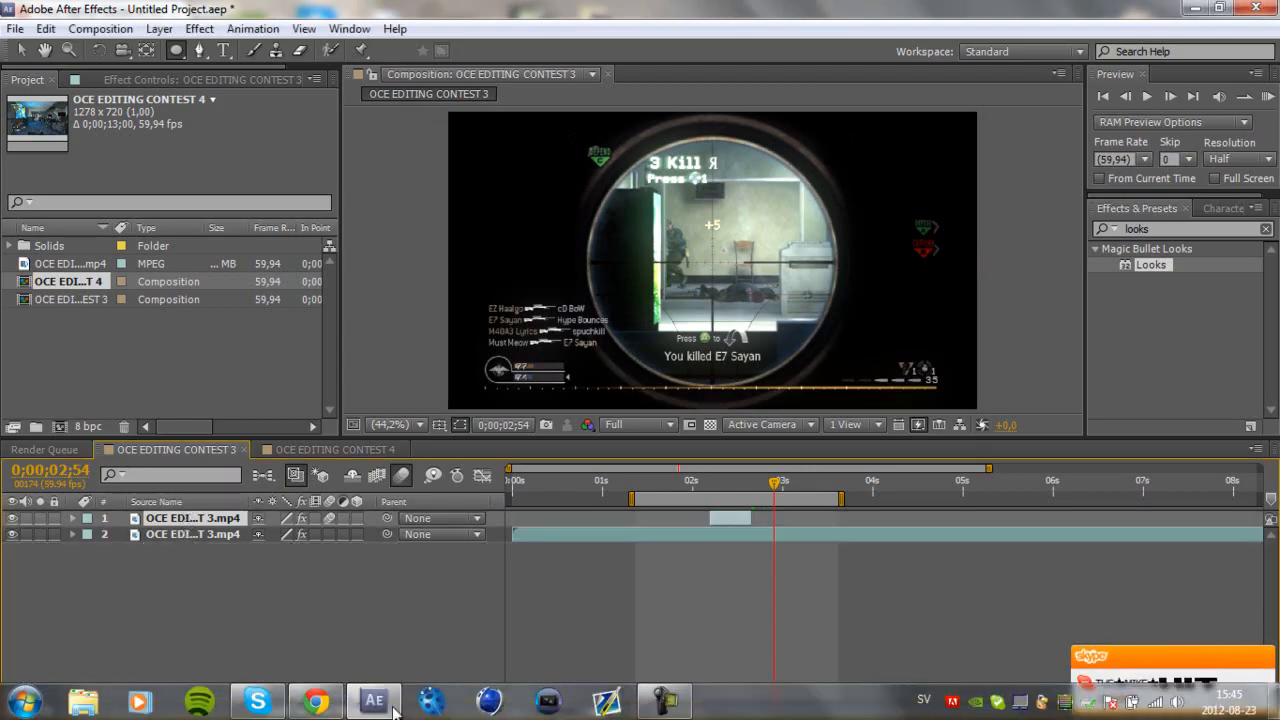
Scrub the Baker reference montage on YouTube to its scope shot near 17 seconds
click(313, 699)
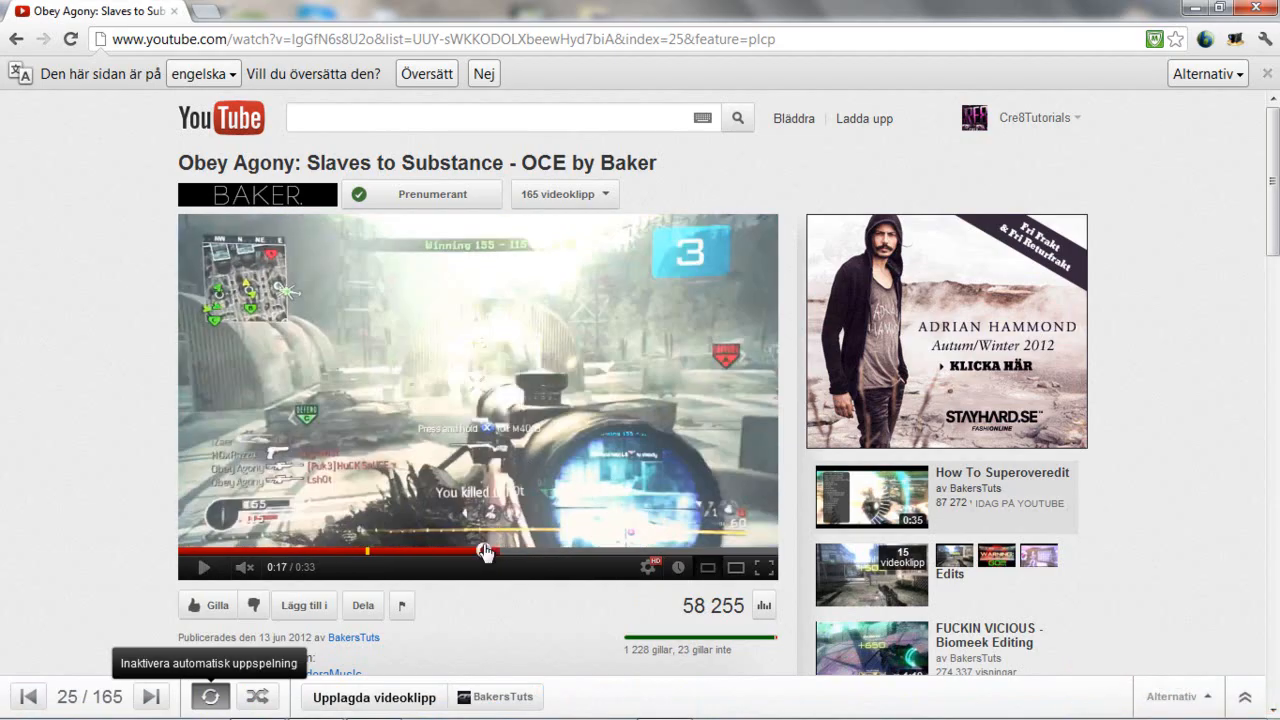
drag(485, 551, 470, 551)
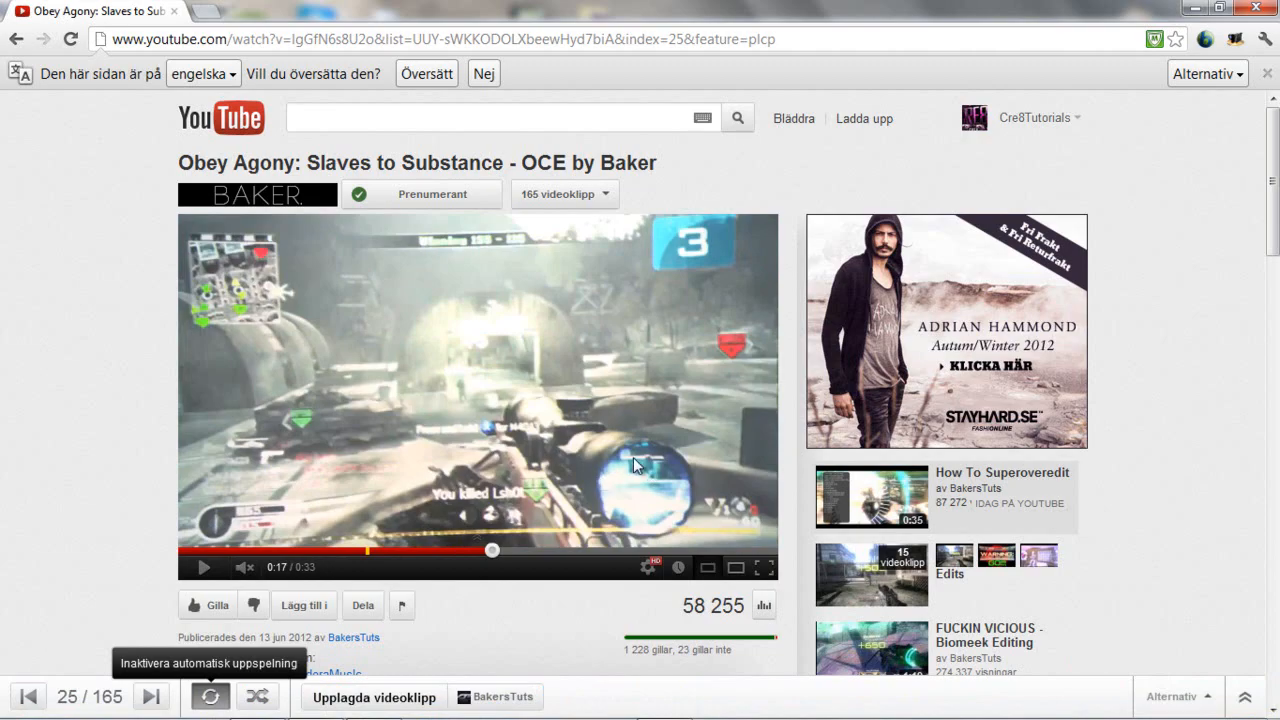
mouse_move(597, 493)
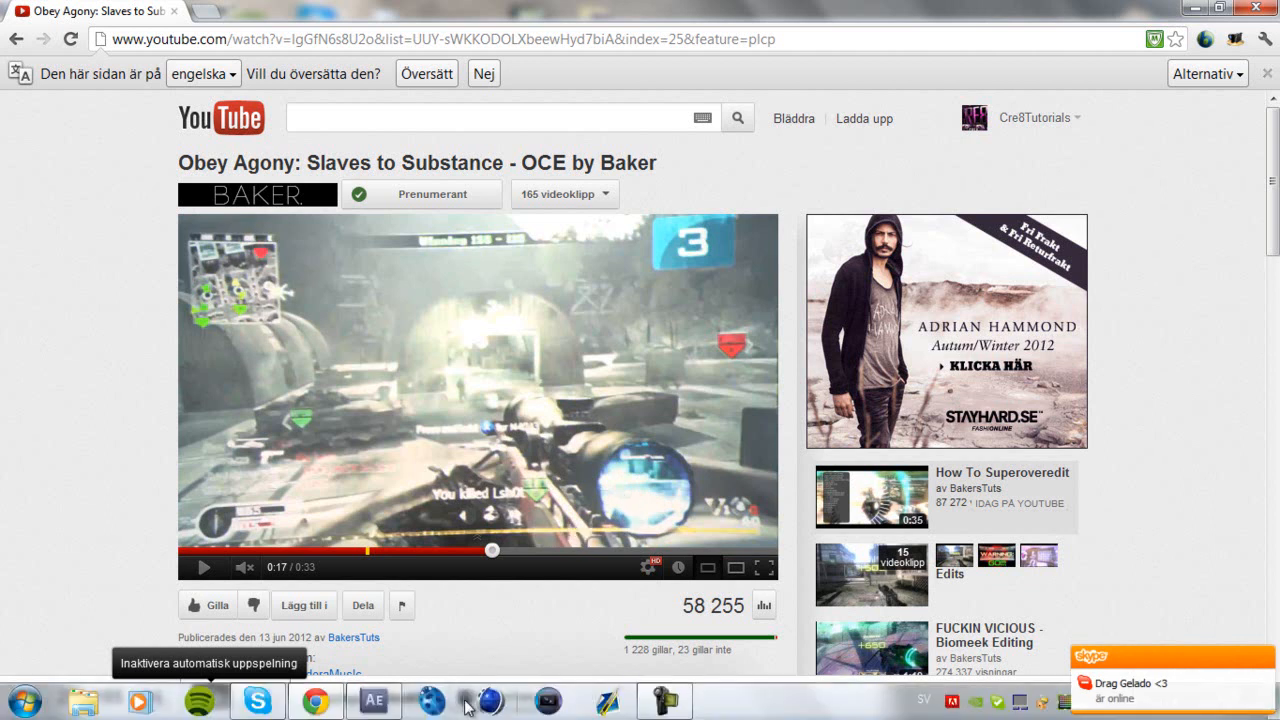
Scrub the OCE EDITING CONTEST 3 composition through the scope-zoom frames to about 2.23 seconds
click(373, 700)
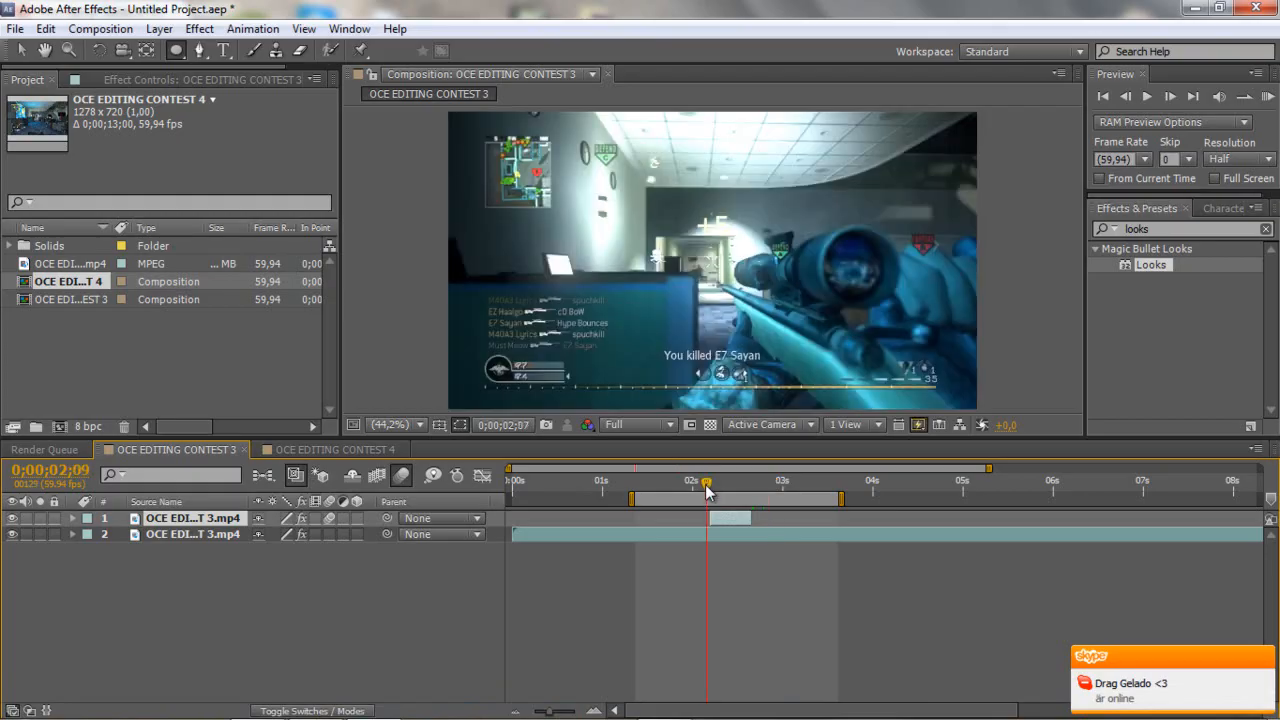
drag(705, 481, 720, 481)
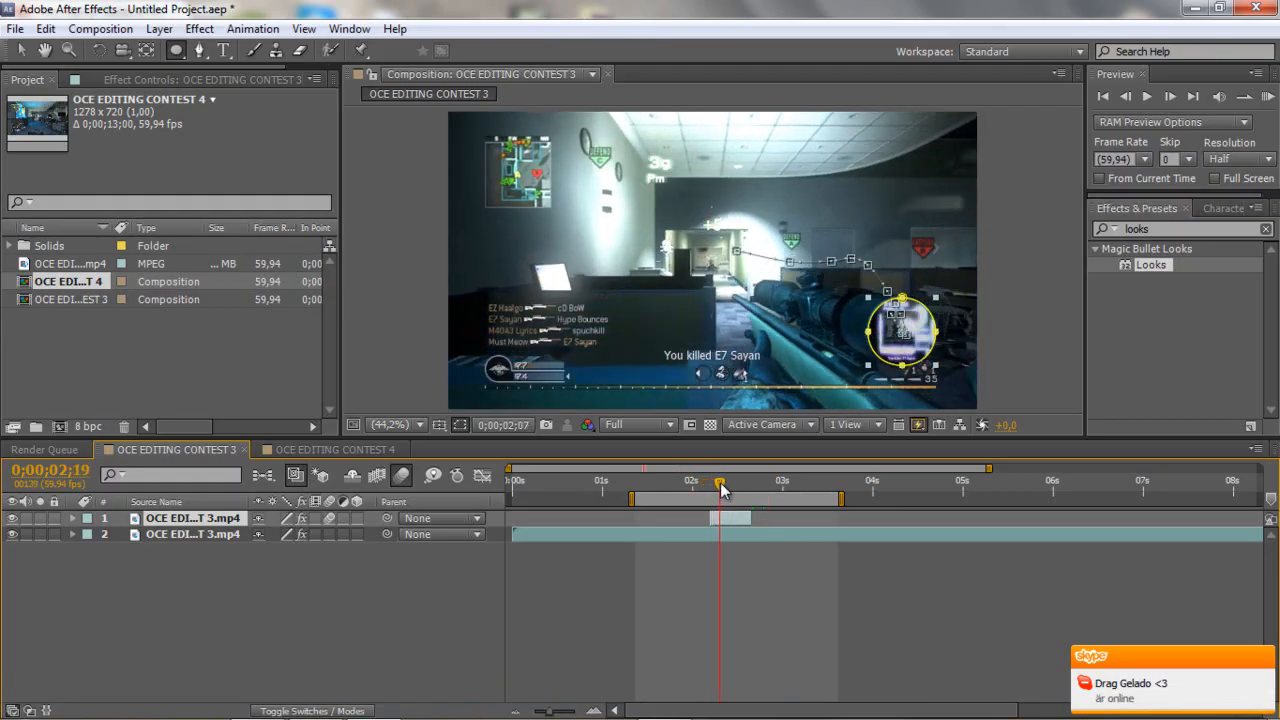
drag(719, 481, 748, 481)
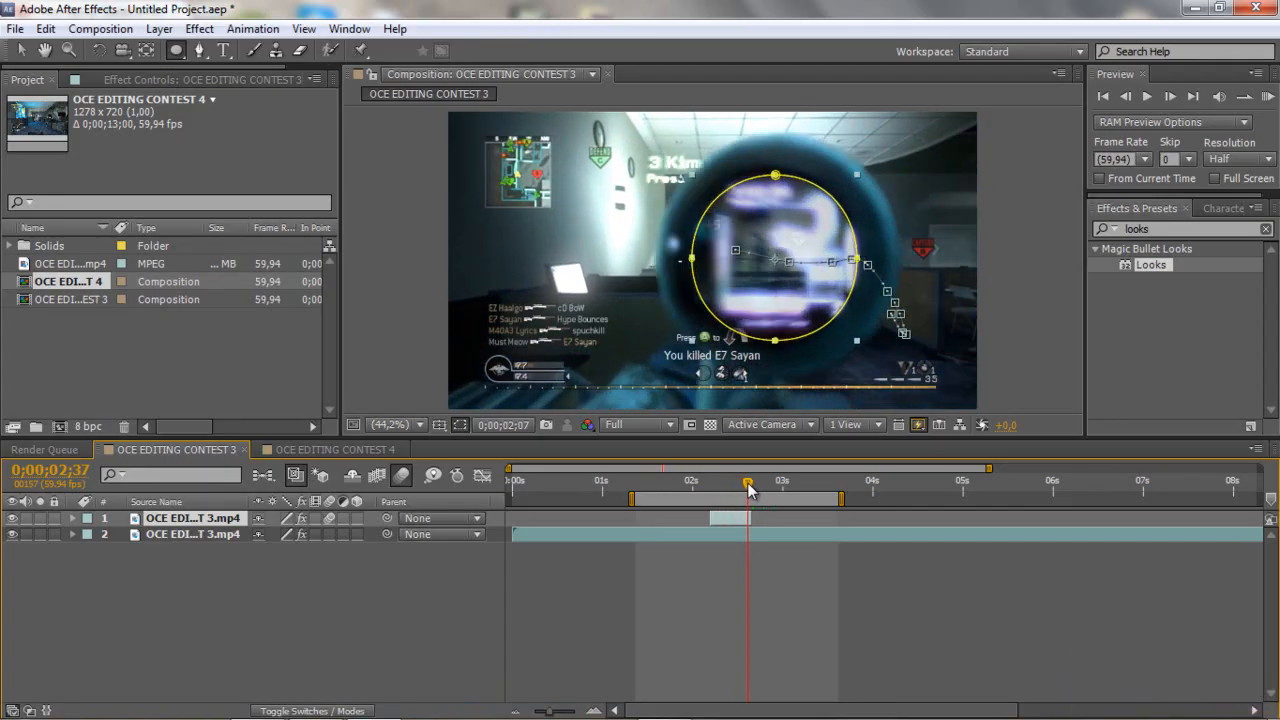
drag(748, 483, 725, 483)
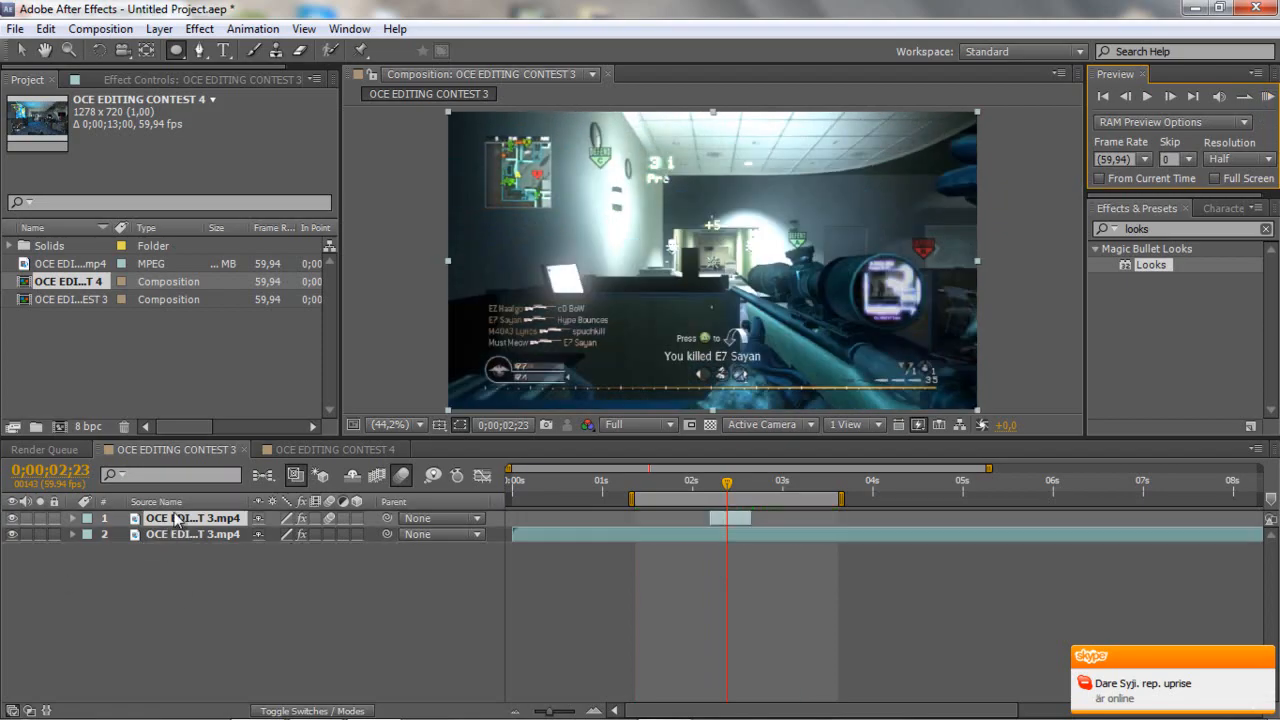
Switch to the OCE EDITING CONTEST 4 composition and set preview resolution to Half
click(330, 449)
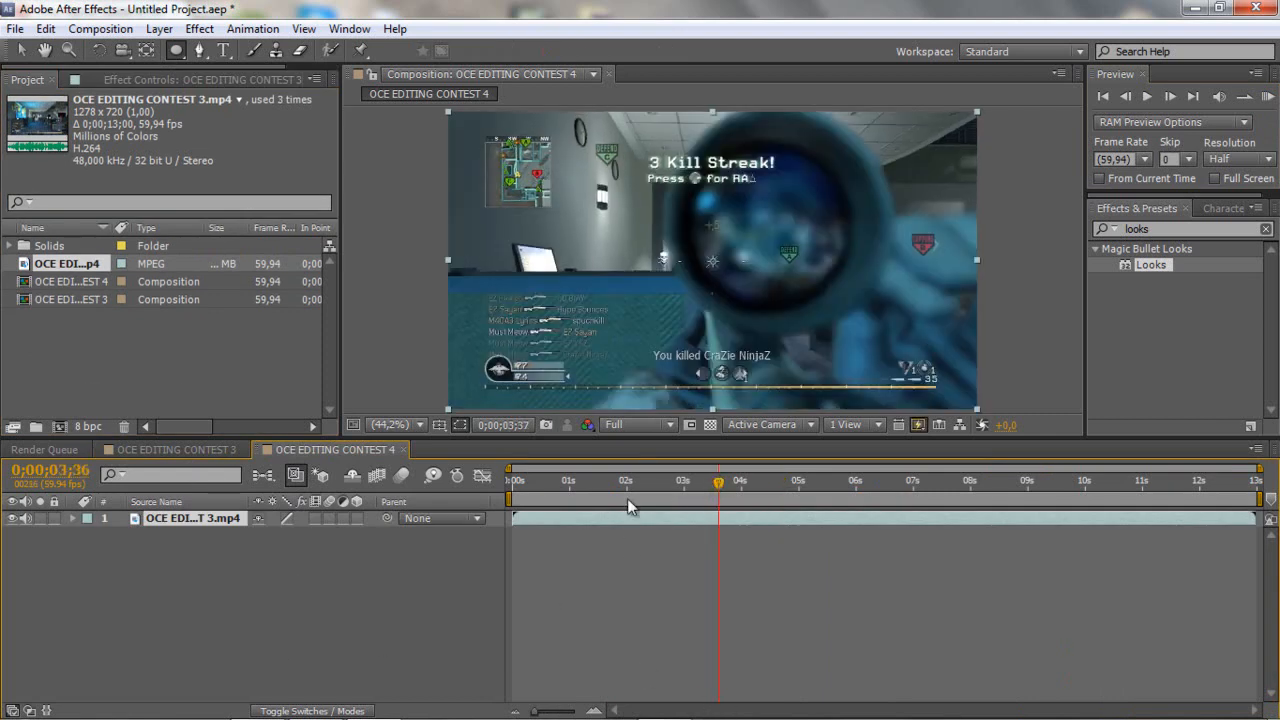
click(635, 424)
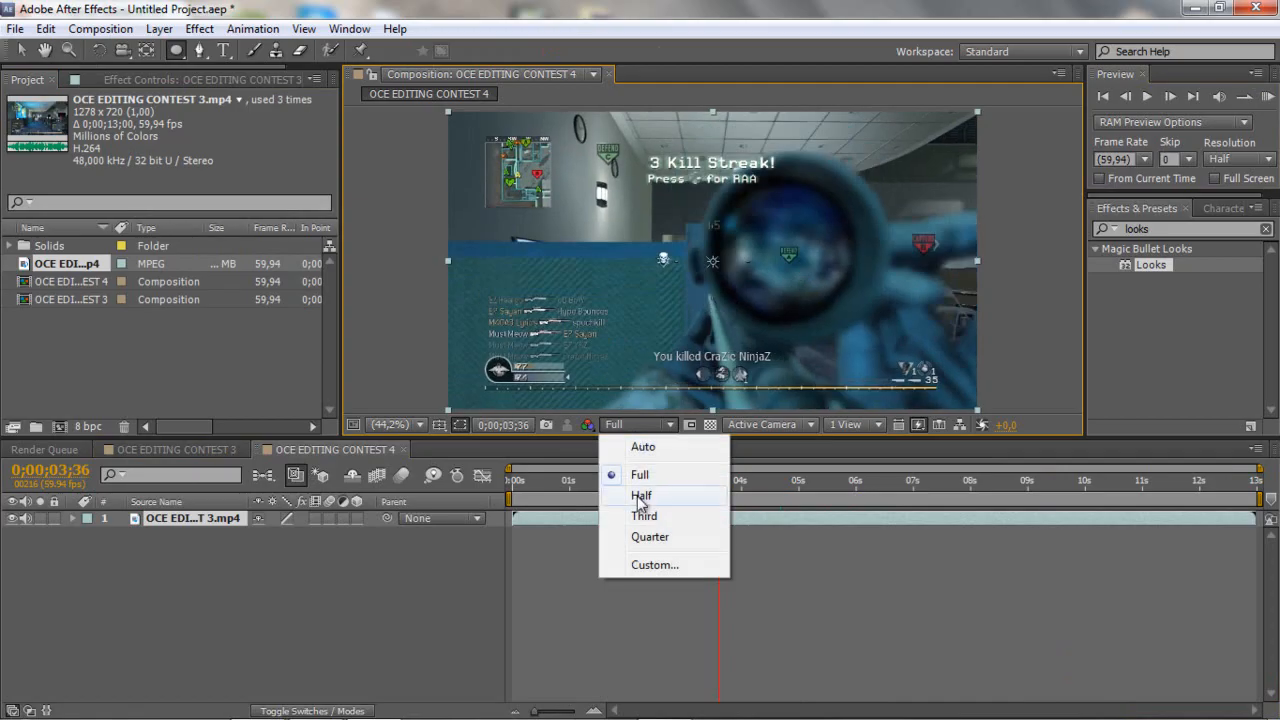
click(641, 495)
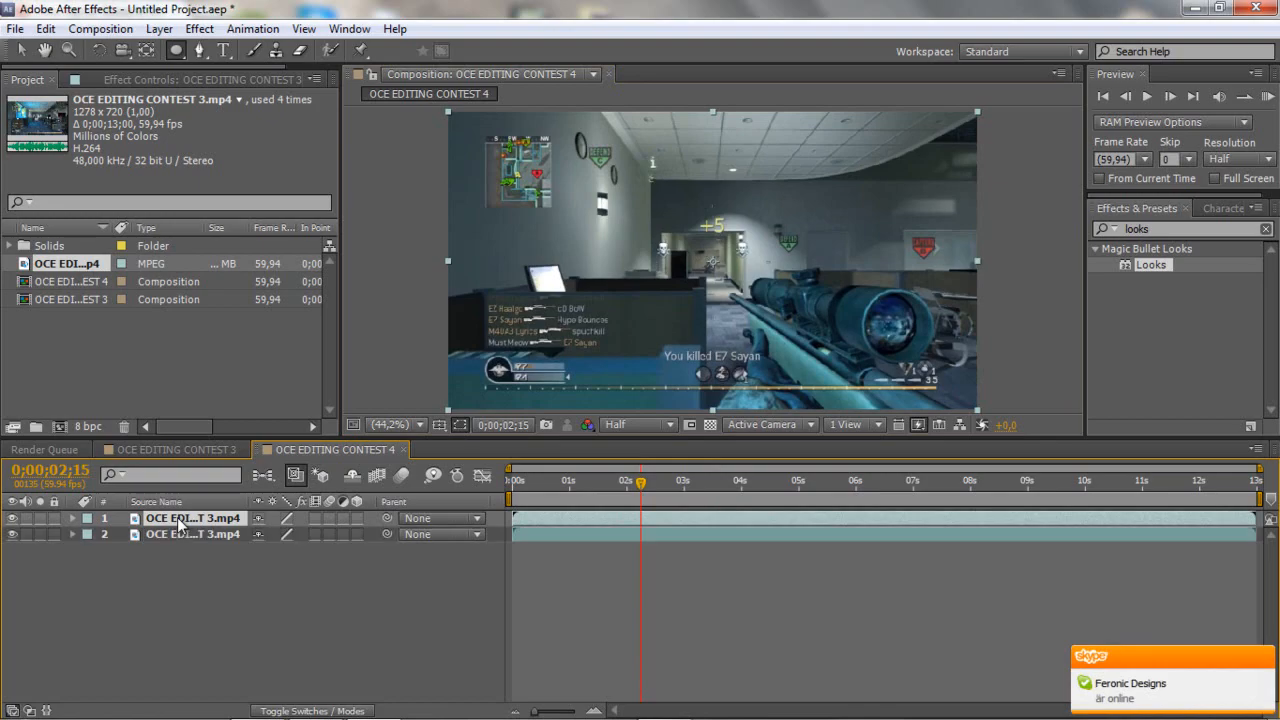
mouse_move(580, 523)
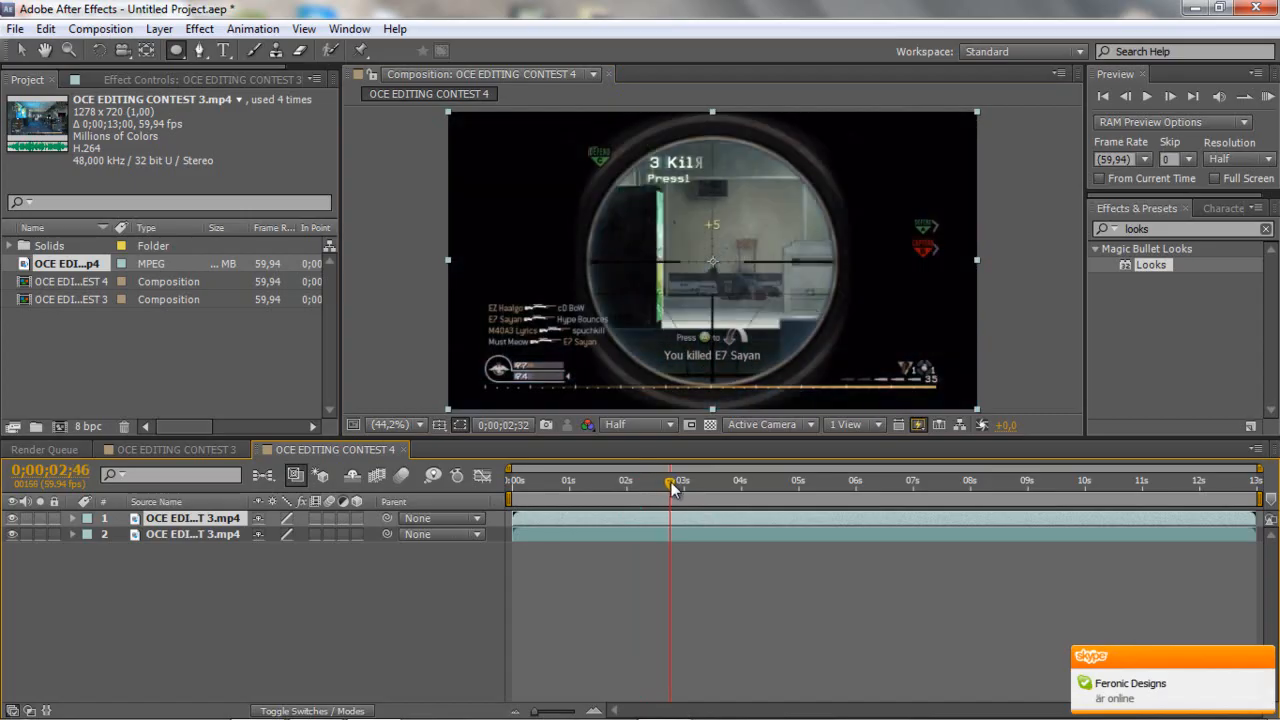
Scrub to around 3.11 seconds, where the scope view fills the frame
drag(670, 485, 695, 485)
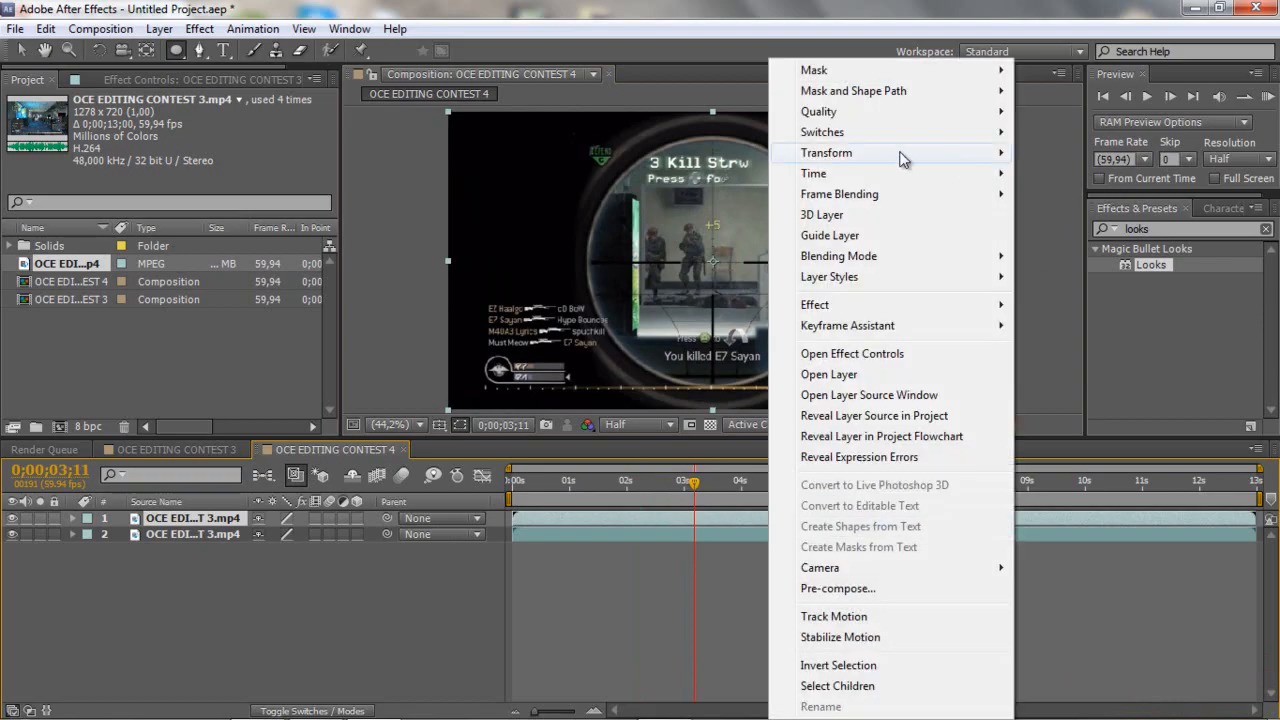
mouse_move(813, 173)
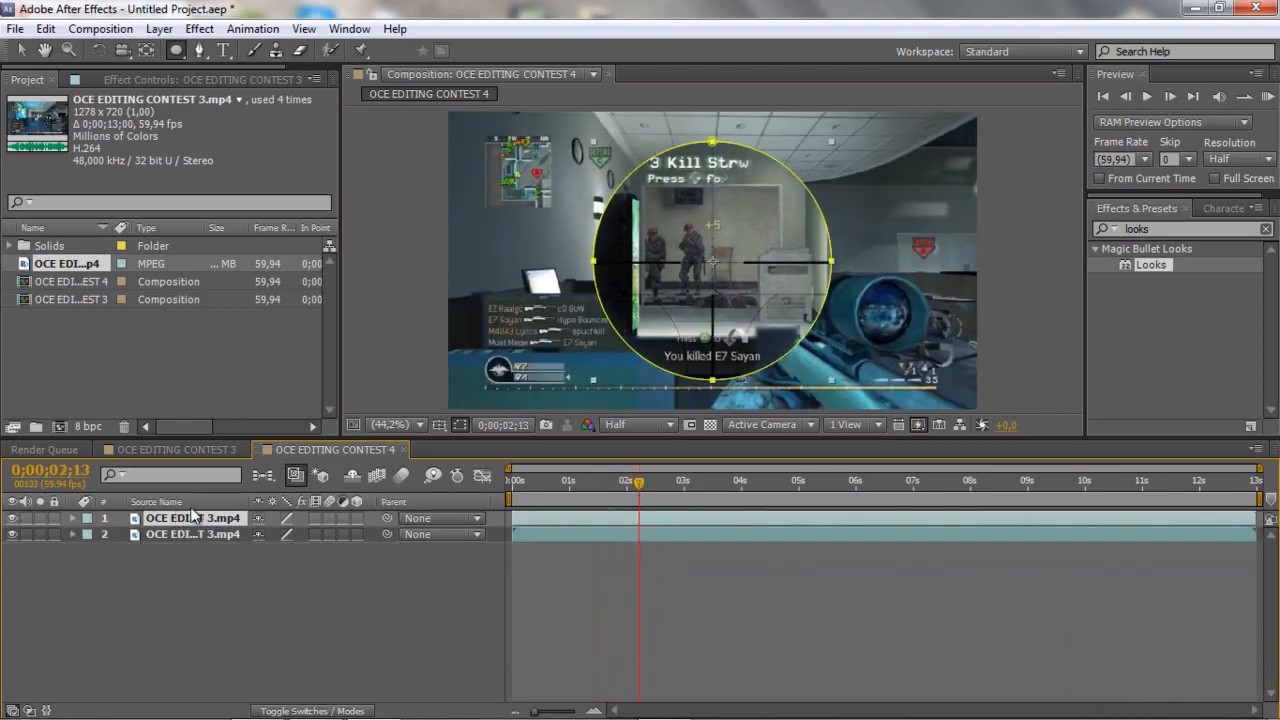
Expand and then collapse the top layer's Mask properties
click(72, 518)
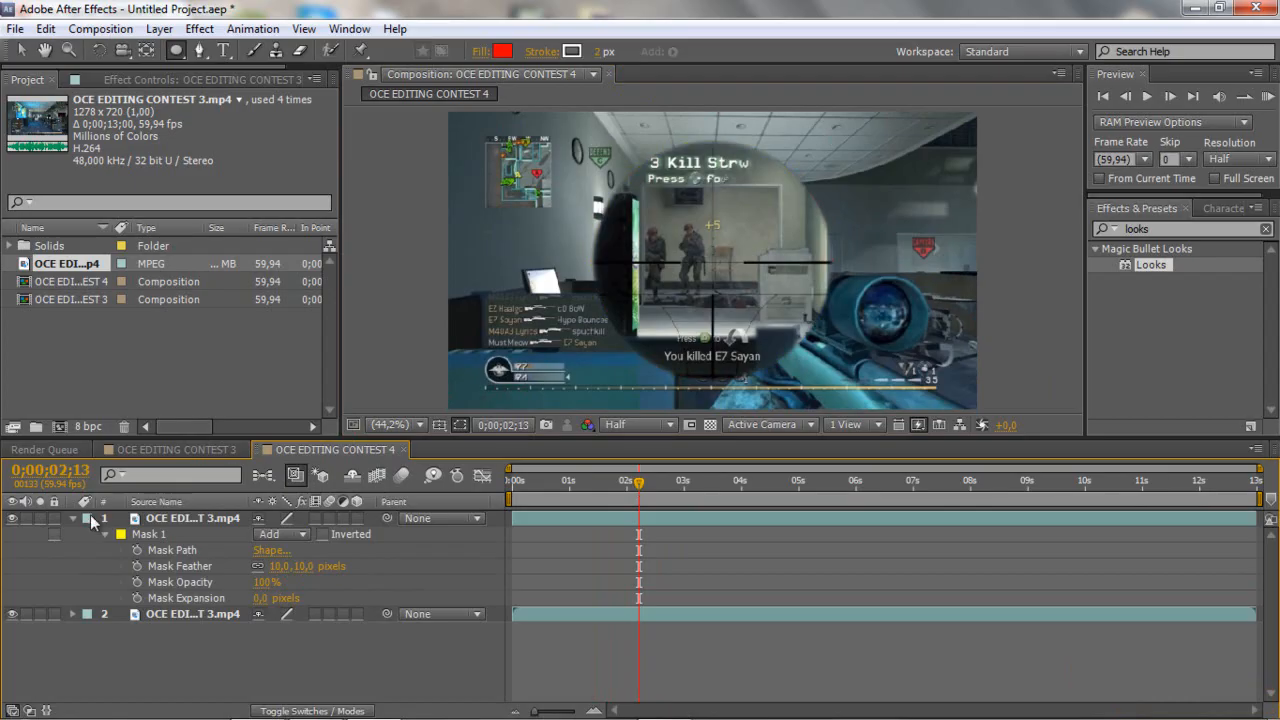
click(72, 518)
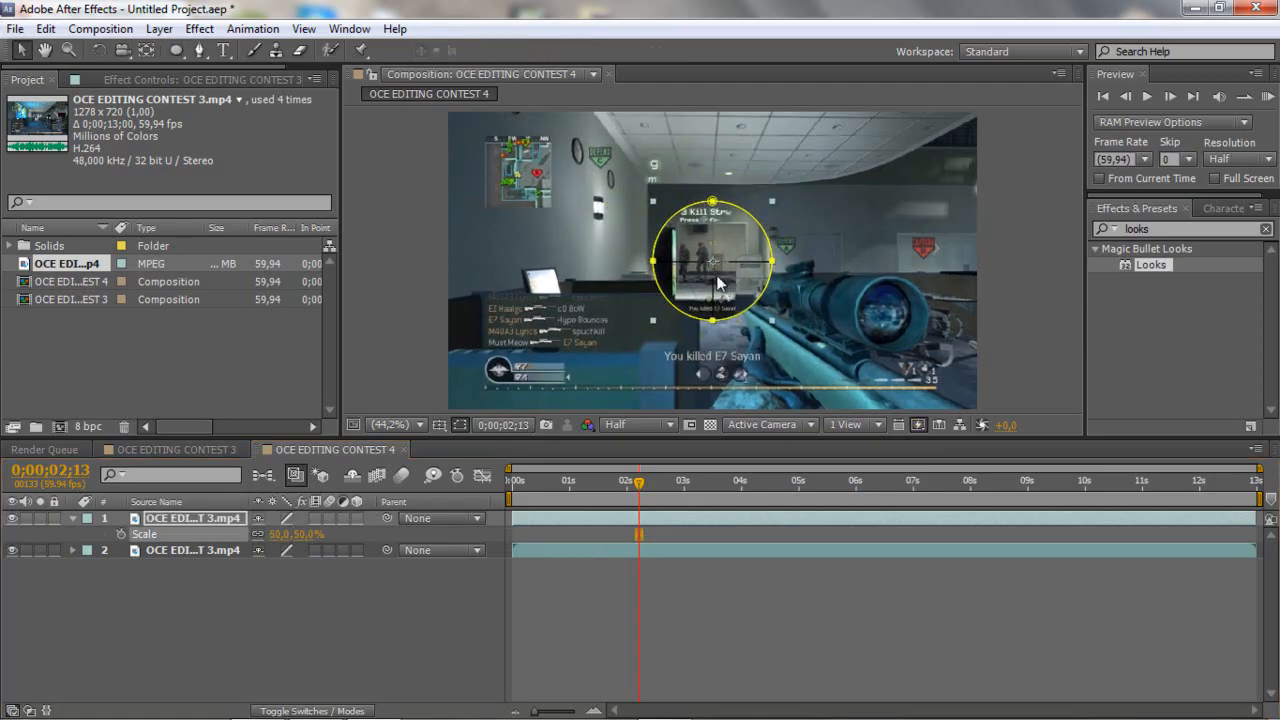
Drag the 28% circular scope picture onto the rifle's scope lens
drag(712, 260, 900, 318)
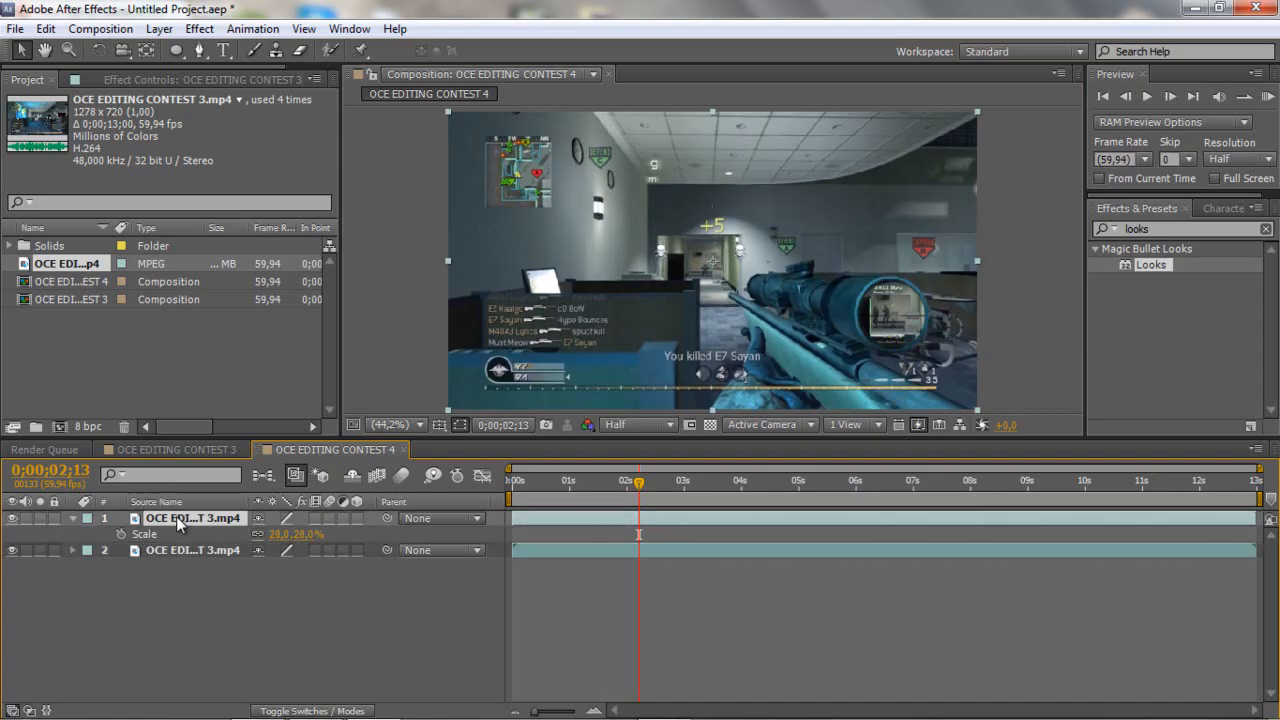
Grade the scope picture layer with the Magic Bullet Looks Cre8 1 preset
click(192, 550)
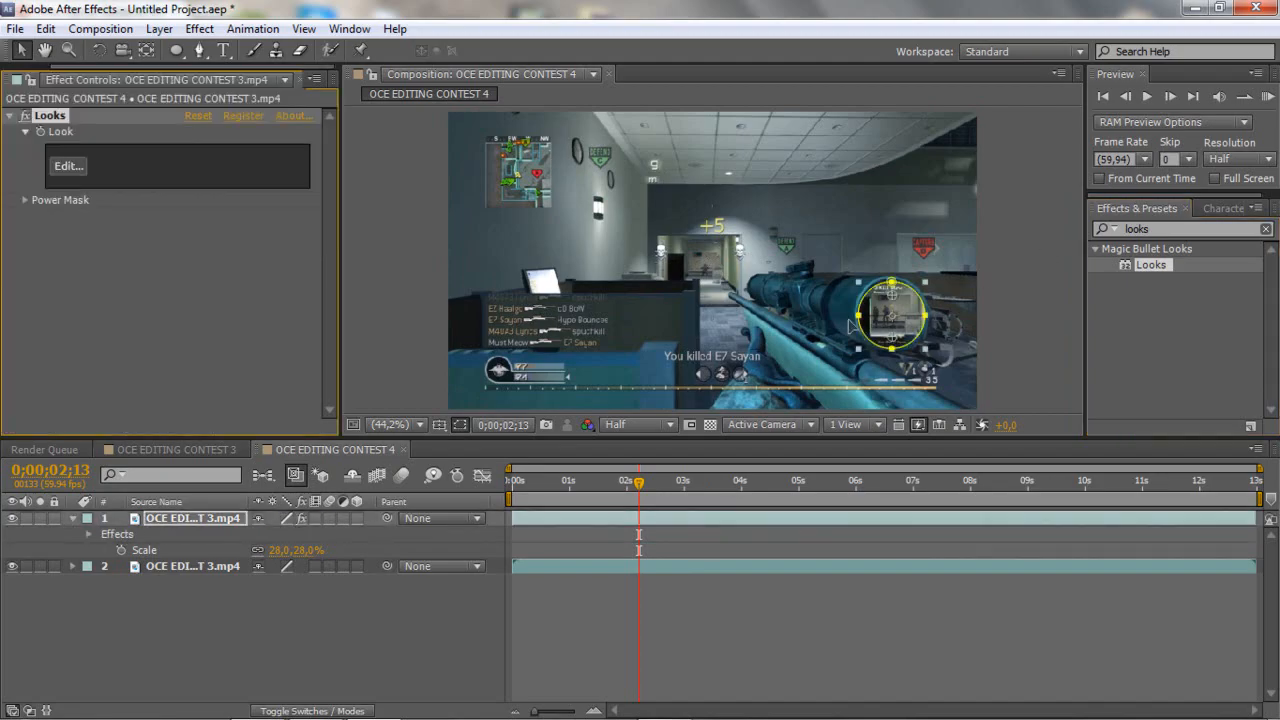
click(68, 165)
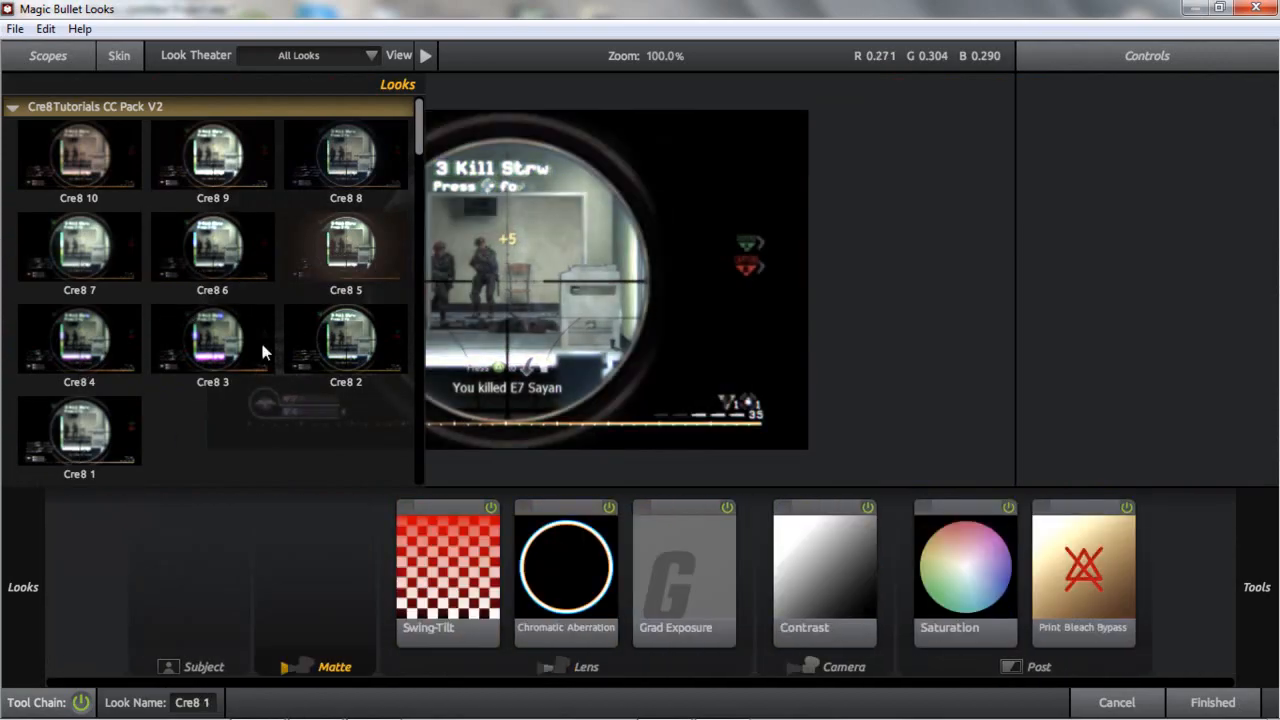
click(79, 340)
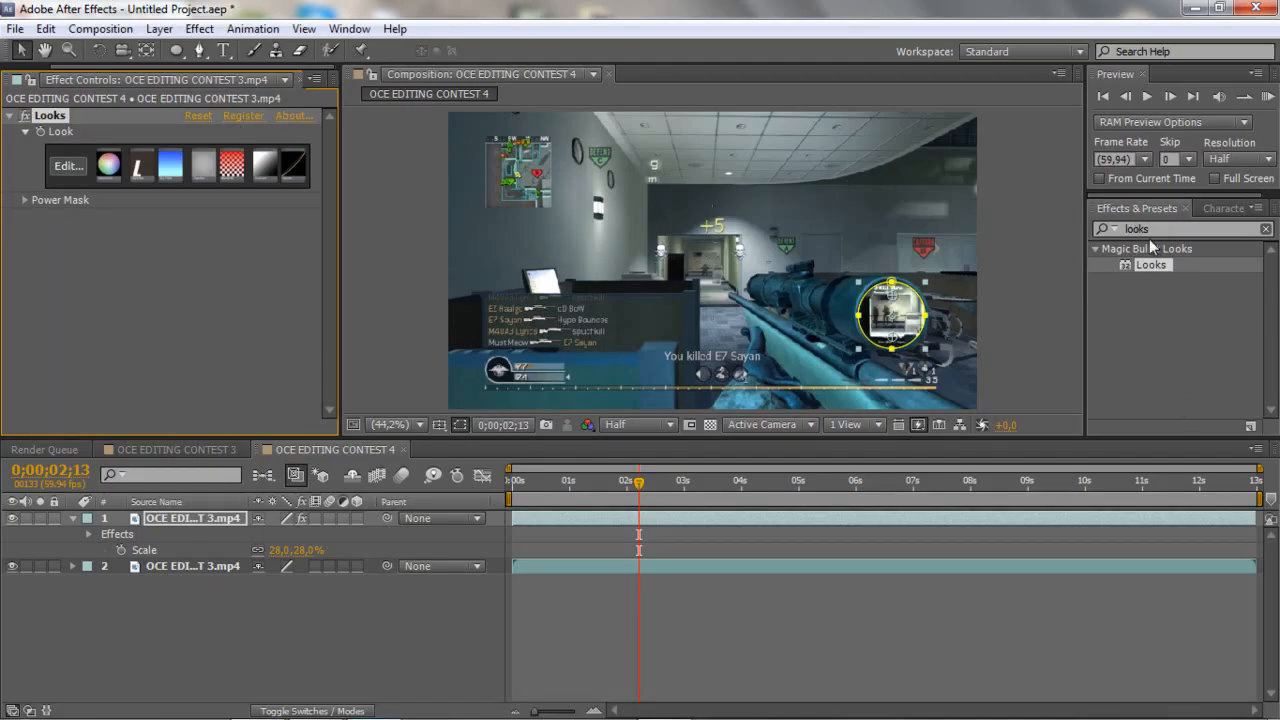
Search Effects & Presets for 'glow' and apply the Glow effect to the scope picture
text(glow)
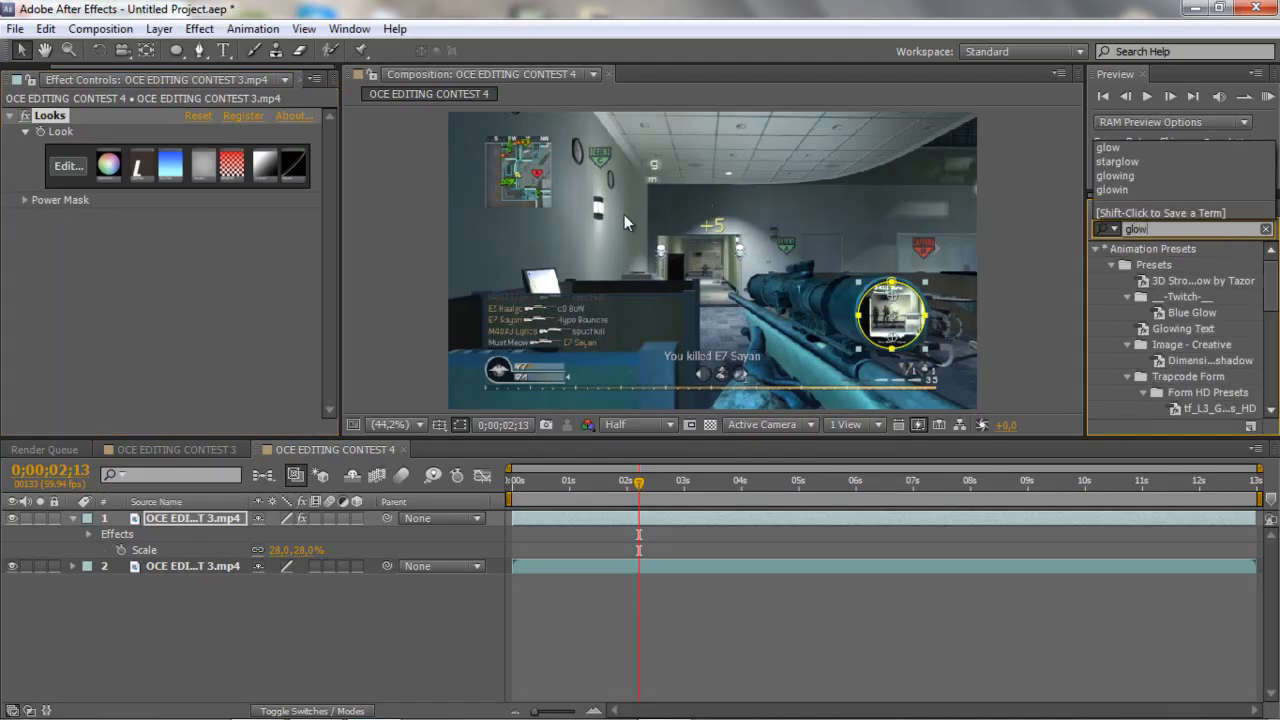
click(1137, 208)
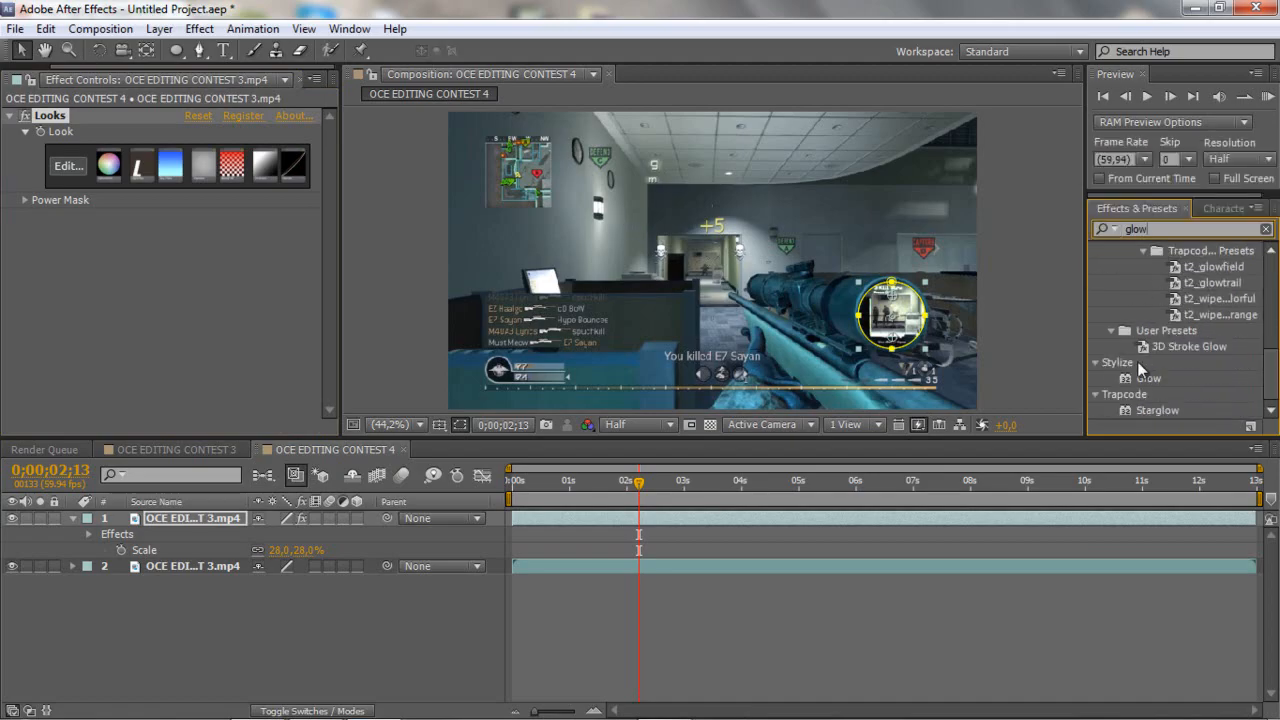
double_click(1148, 378)
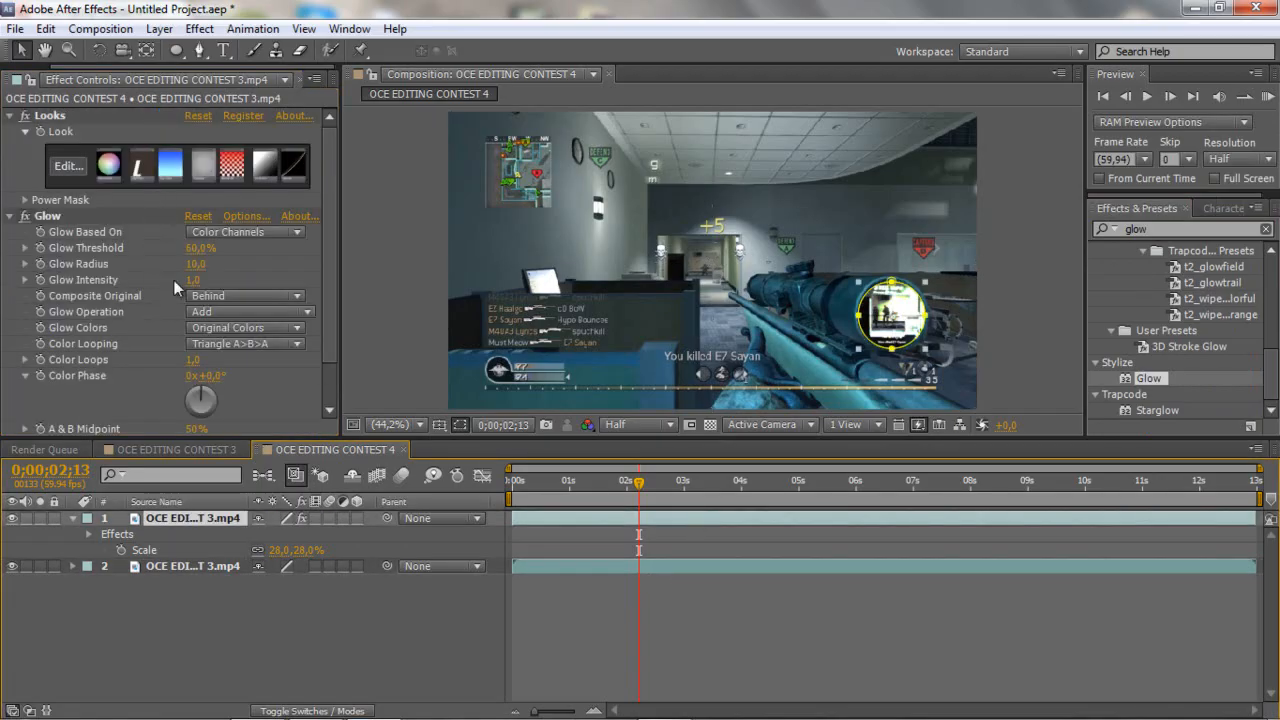
Add Trapcode Starglow and set its Colormap A preset to One Color
click(200, 264)
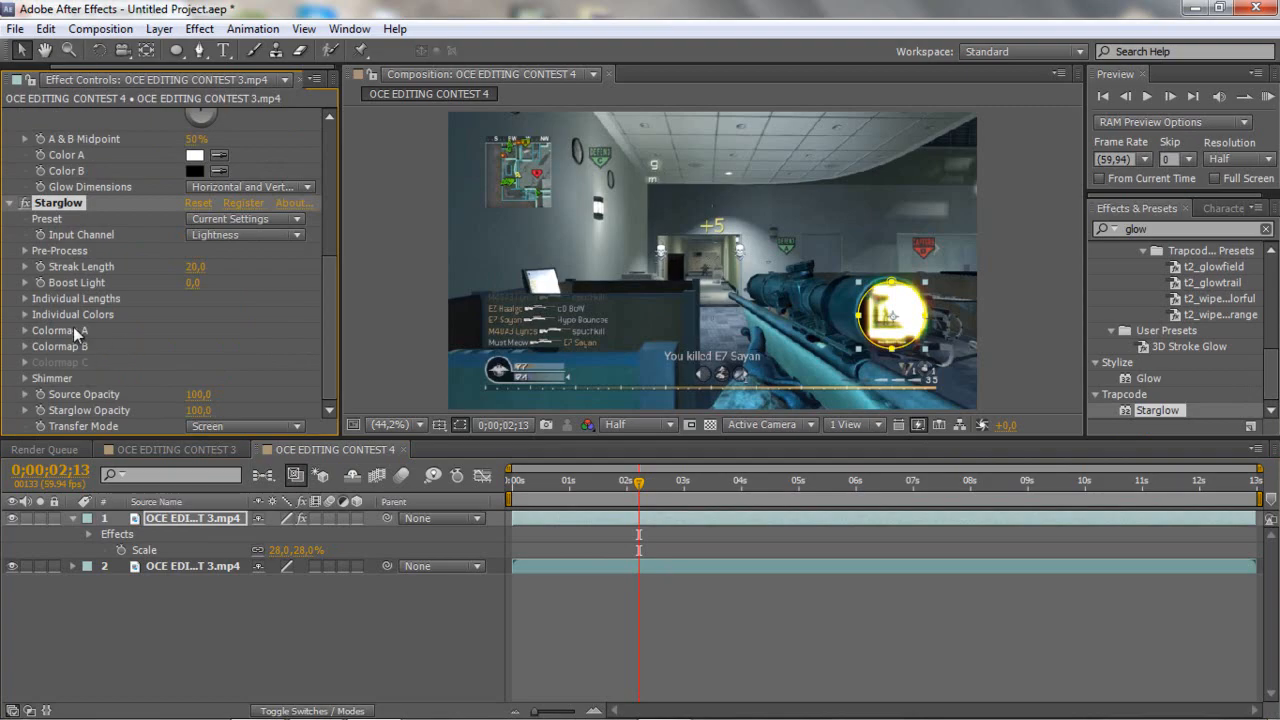
click(24, 330)
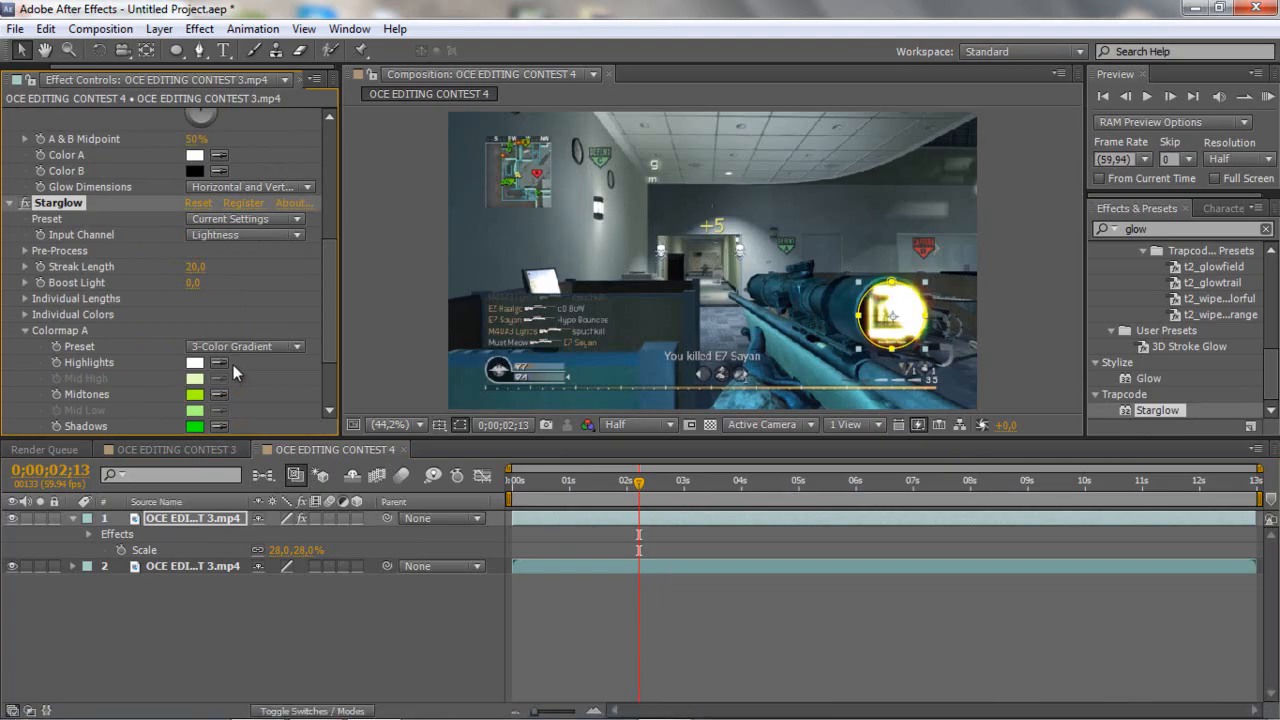
click(245, 346)
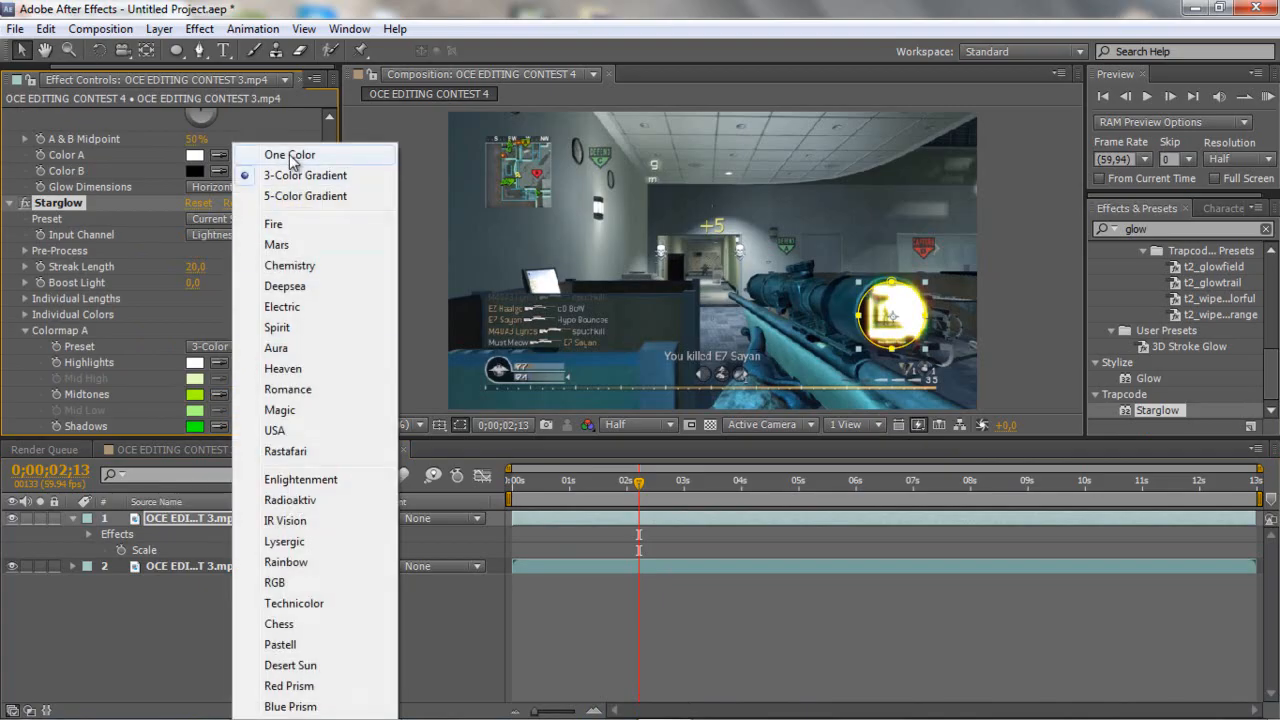
click(289, 154)
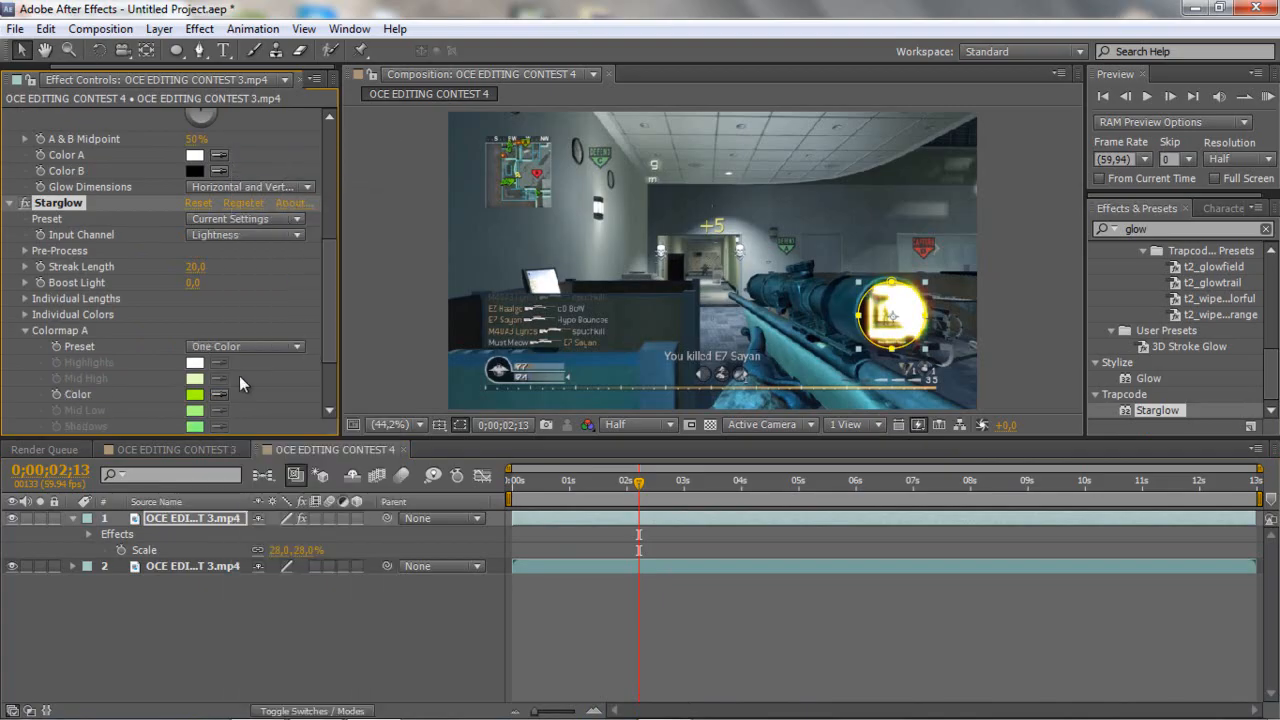
click(195, 394)
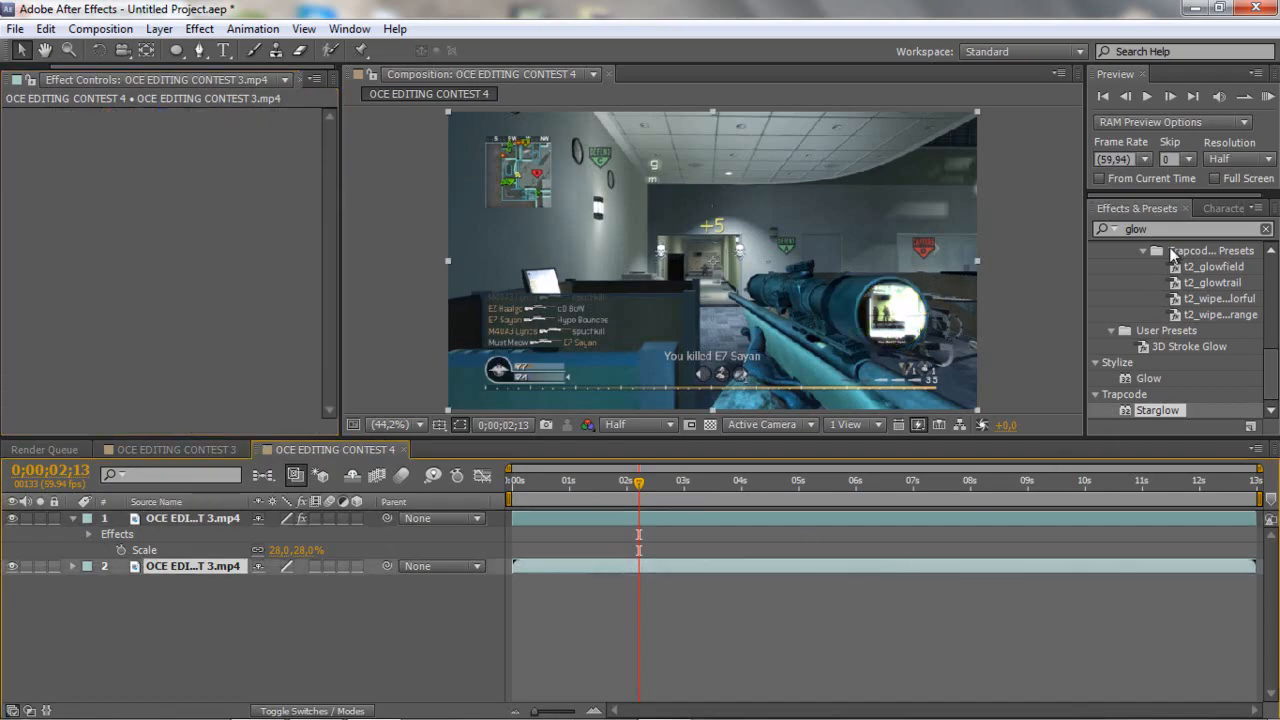
Grade the full-frame background gameplay layer with the Magic Bullet Looks Cre8 7 preset
text(looks)
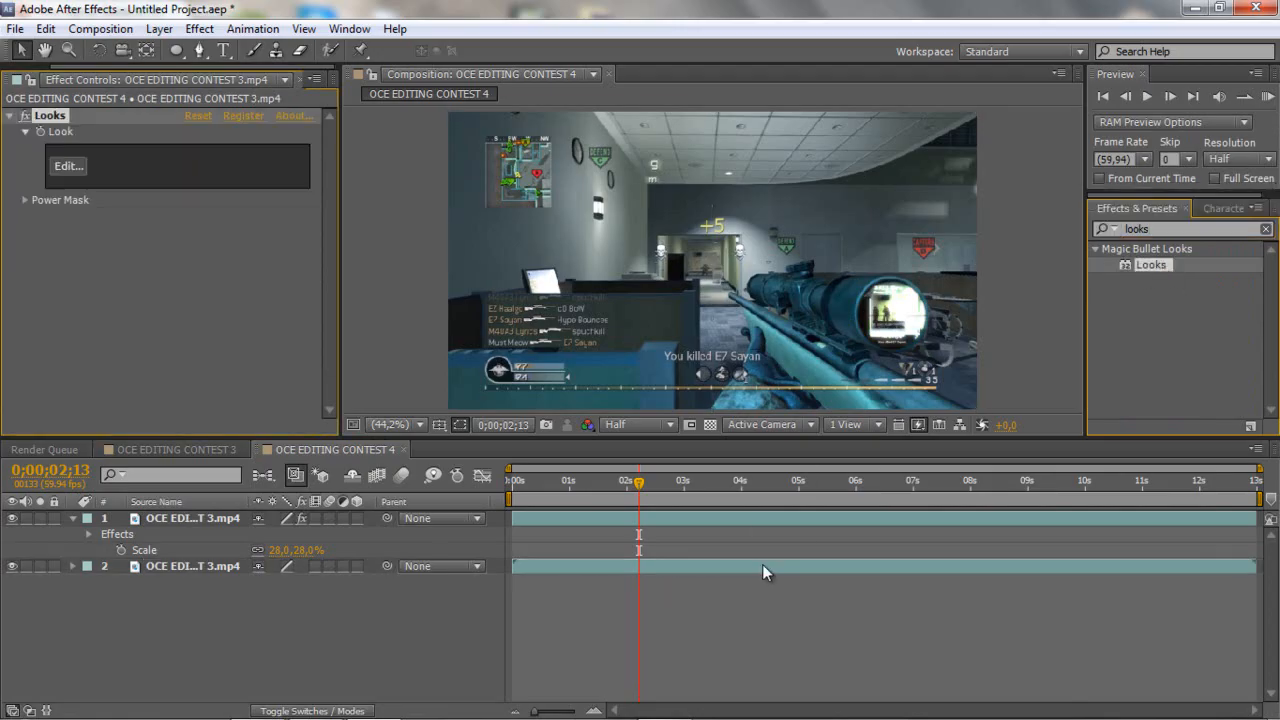
click(68, 166)
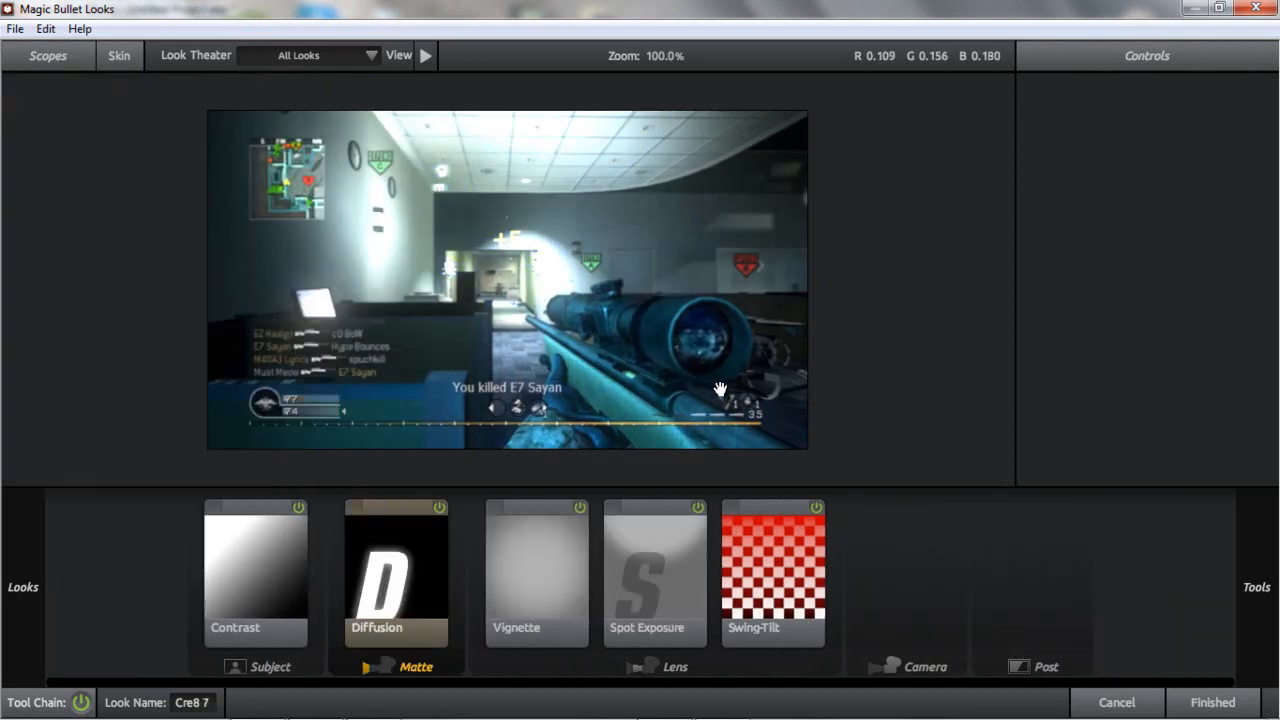
click(1211, 702)
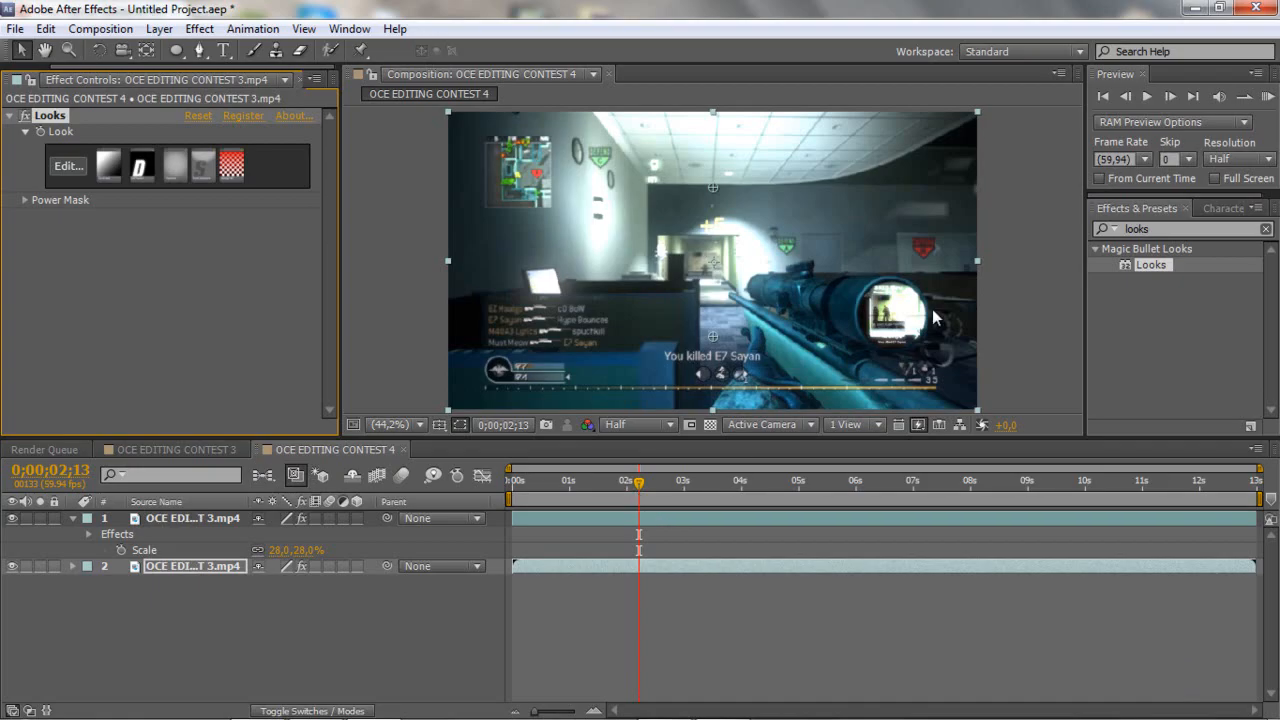
mouse_move(775, 333)
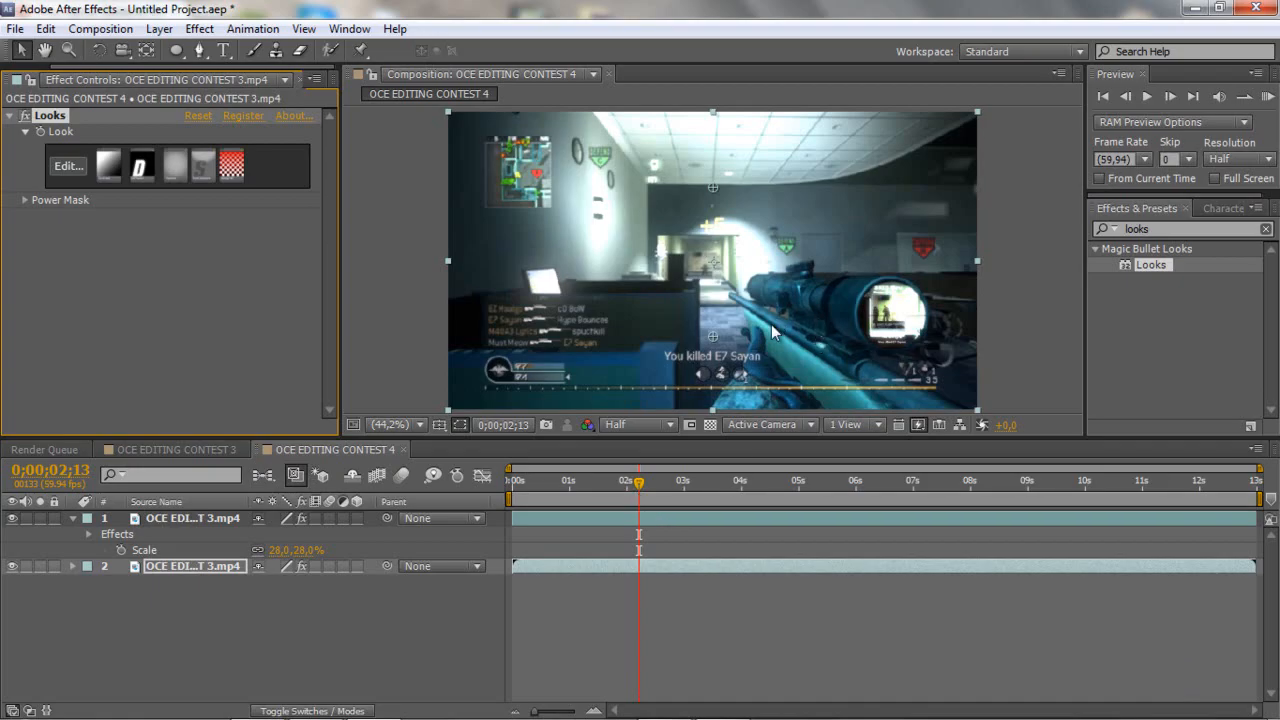
mouse_move(177, 528)
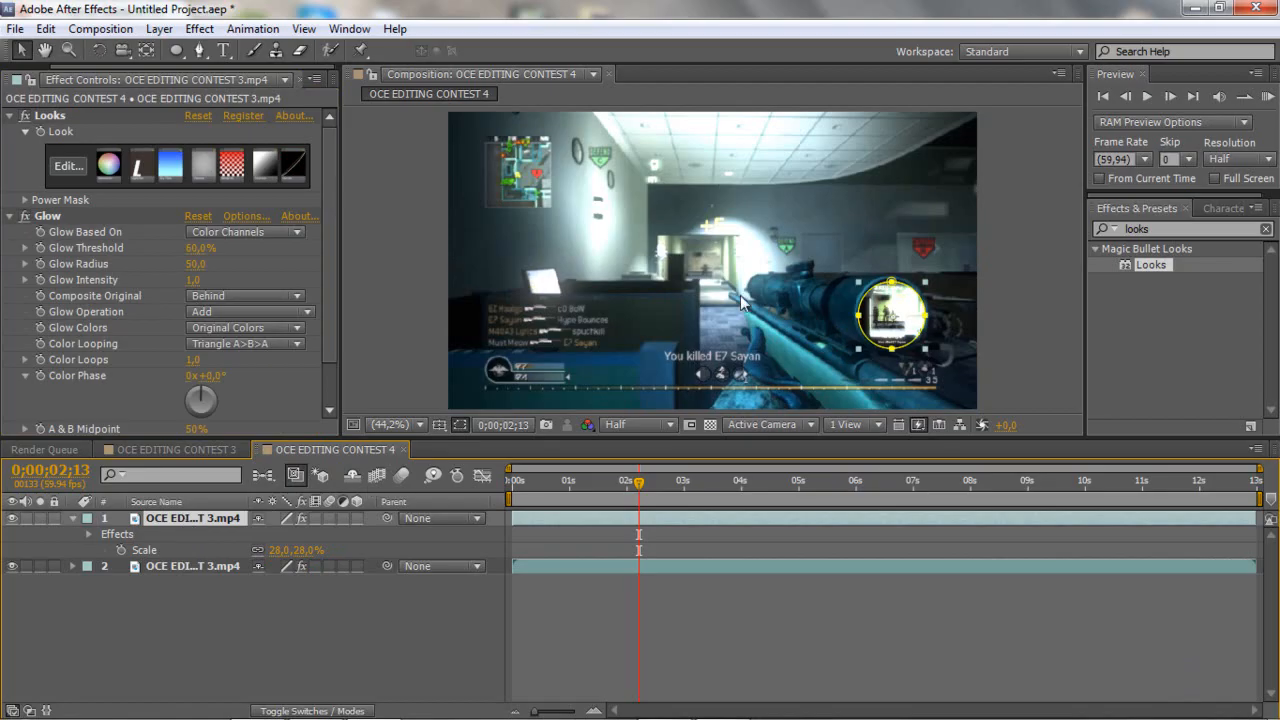
mouse_move(530, 449)
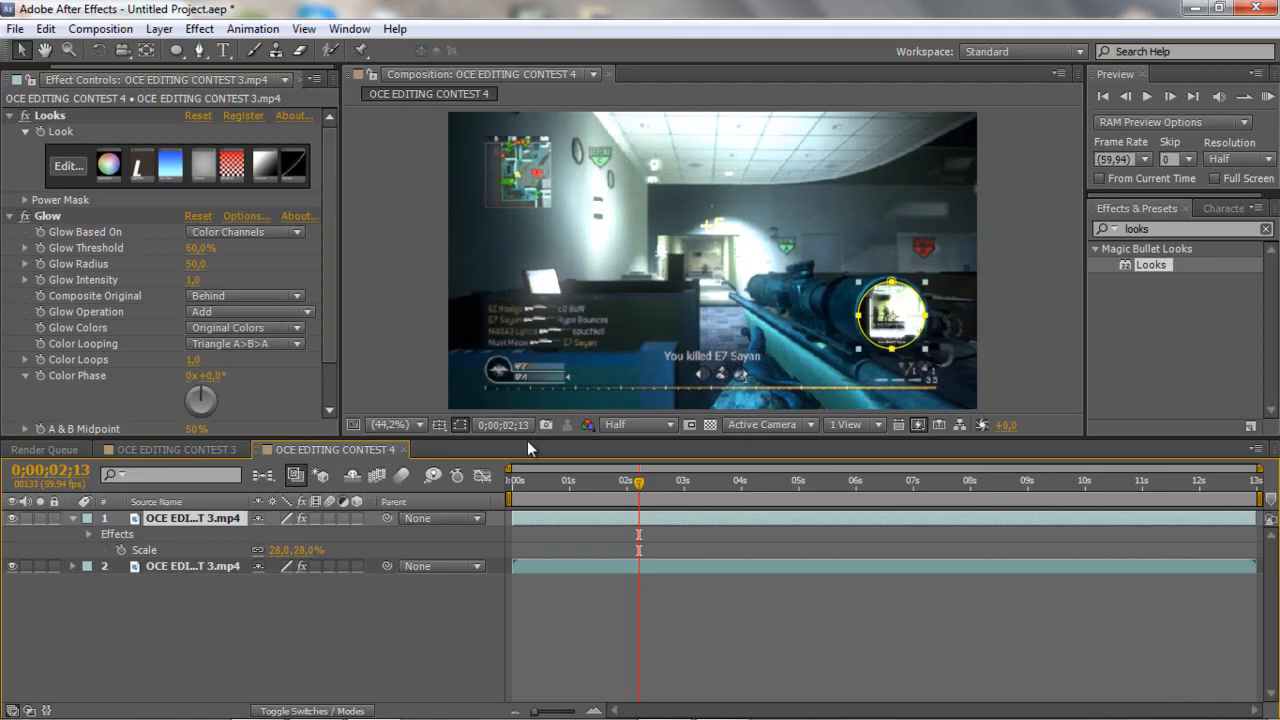
mouse_move(400, 473)
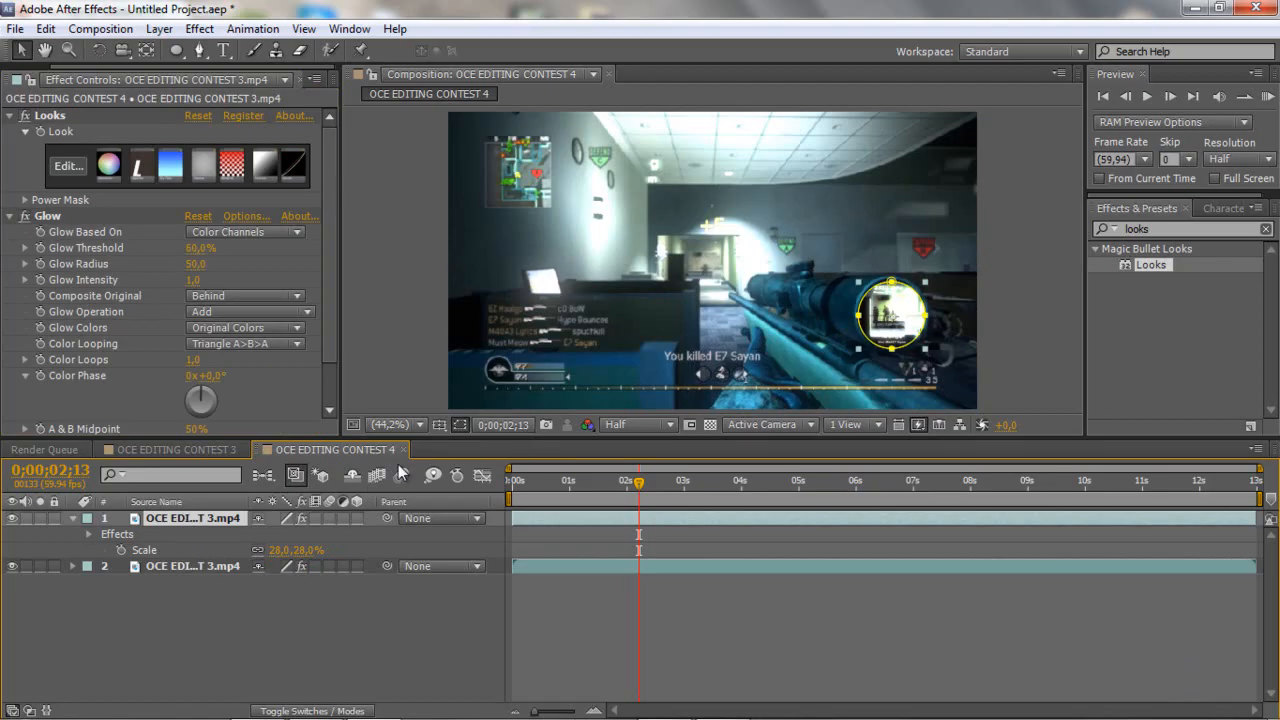
Keyframe the scope picture's Position frame by frame to follow the rifle lens, about 2.18–2.25 seconds
click(88, 533)
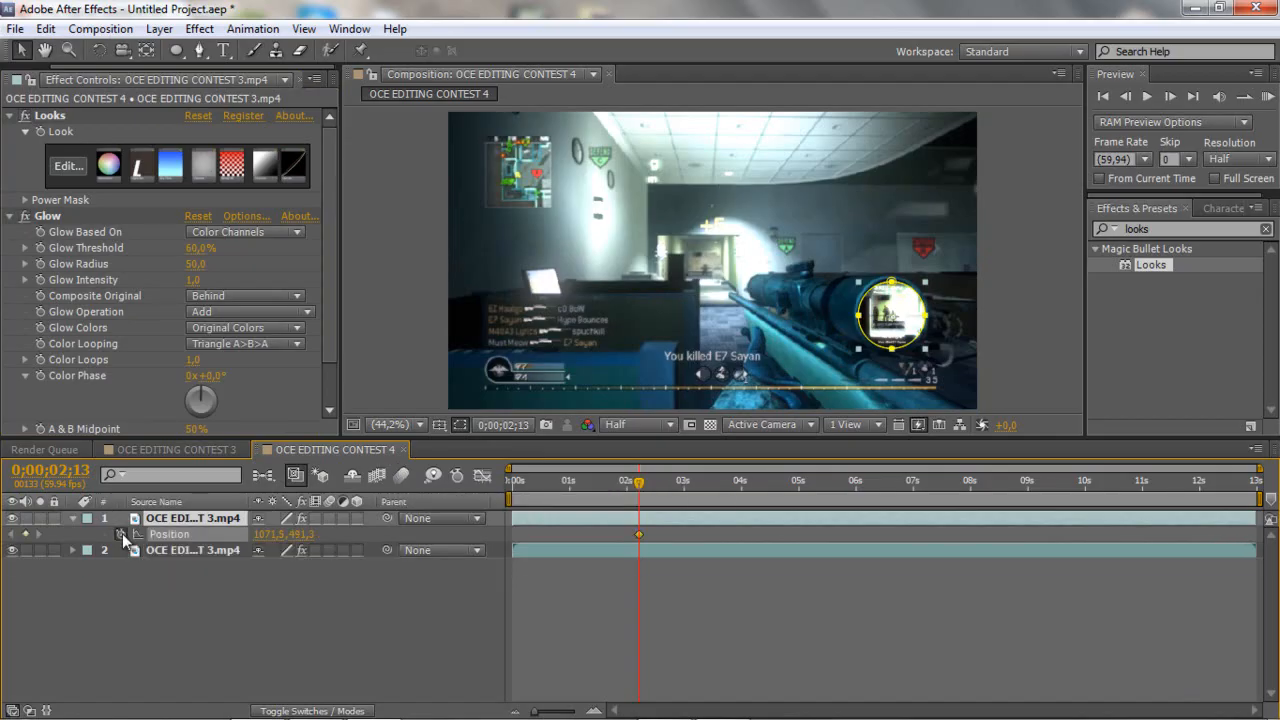
mouse_move(138, 534)
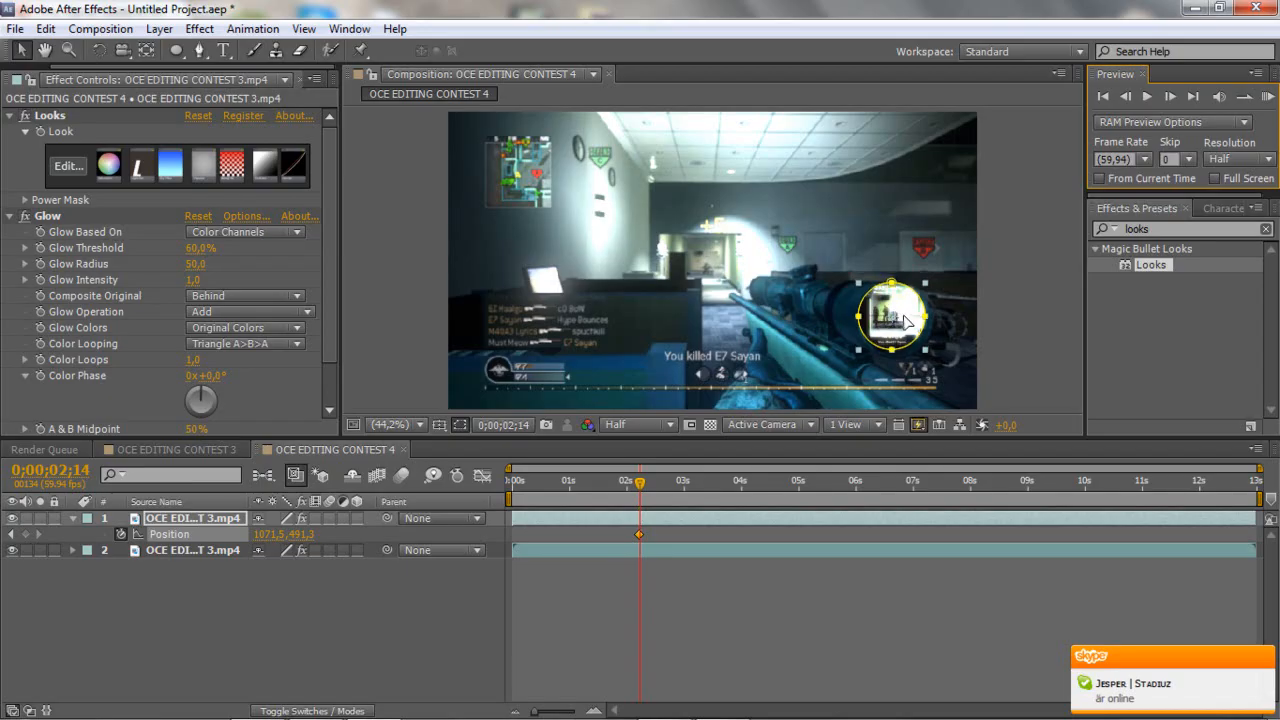
drag(890, 318, 898, 322)
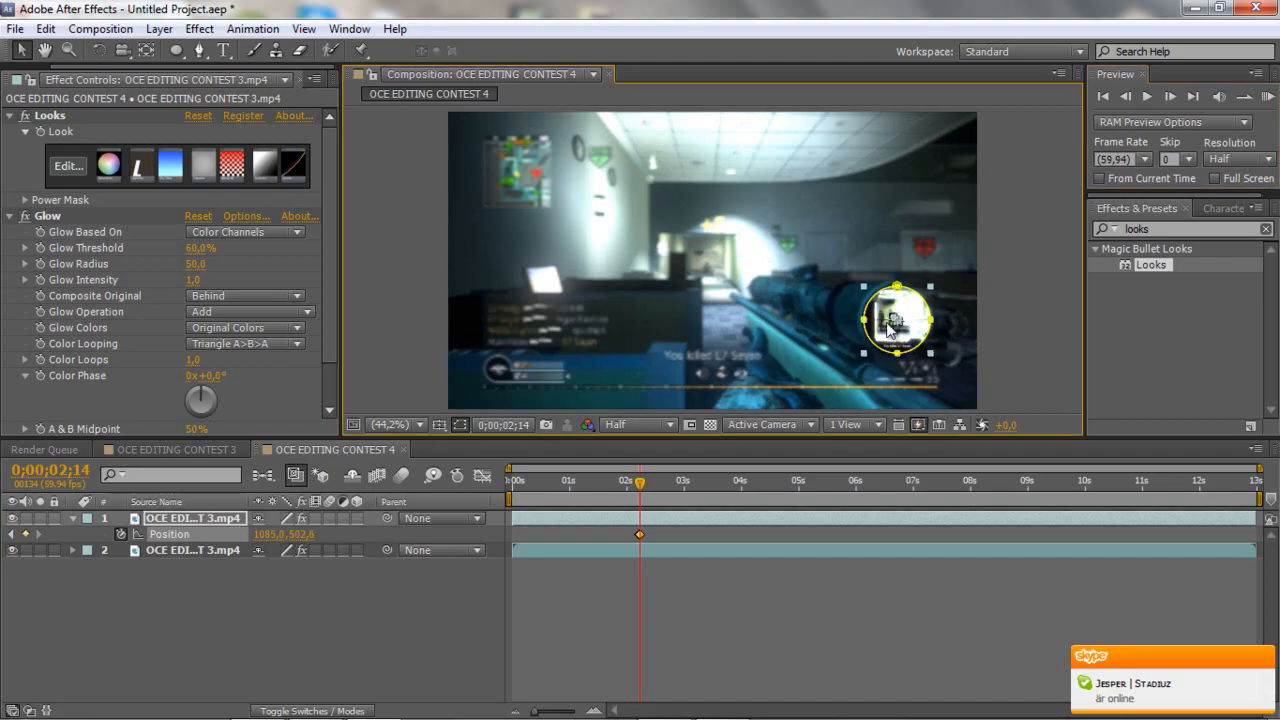
click(1170, 96)
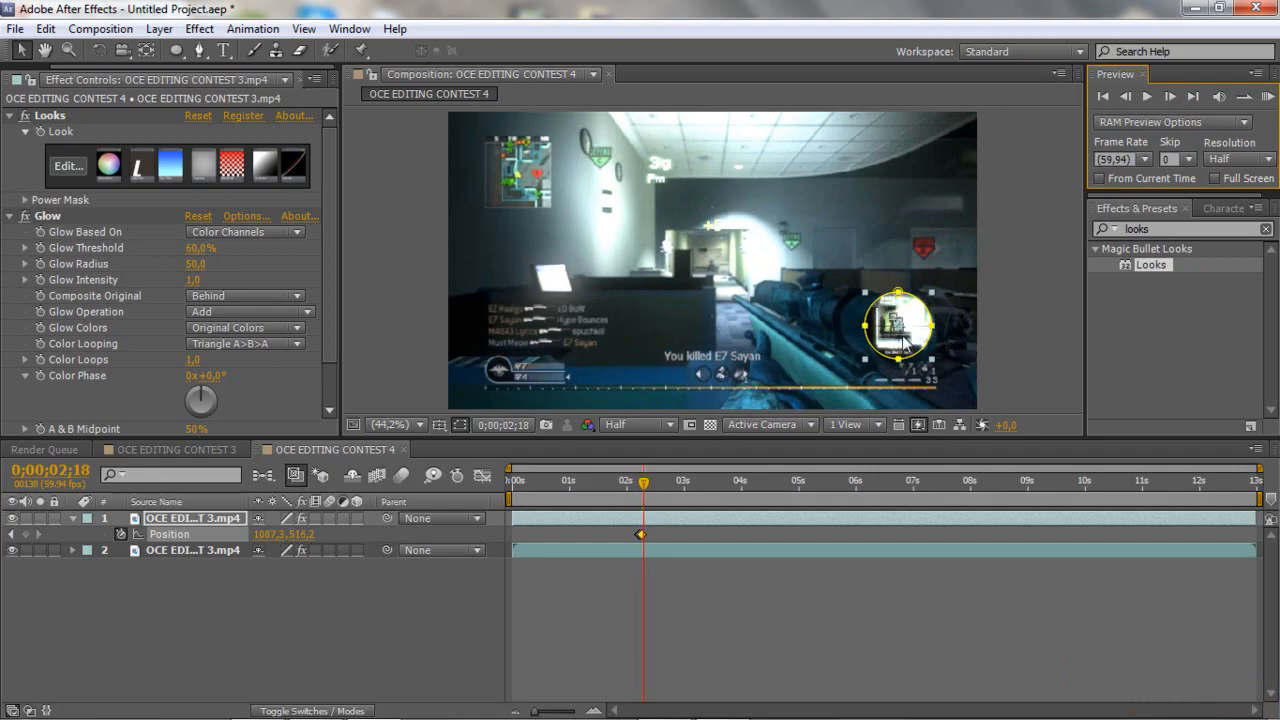
drag(898, 323, 902, 348)
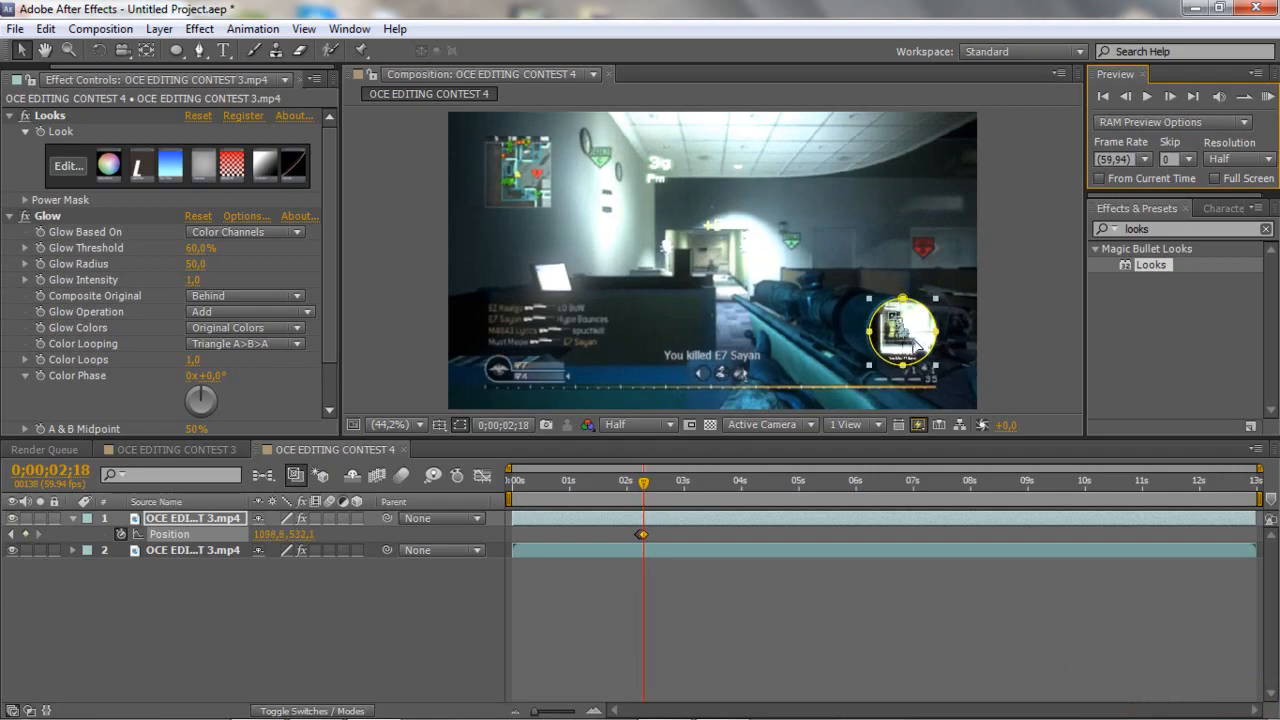
click(1170, 96)
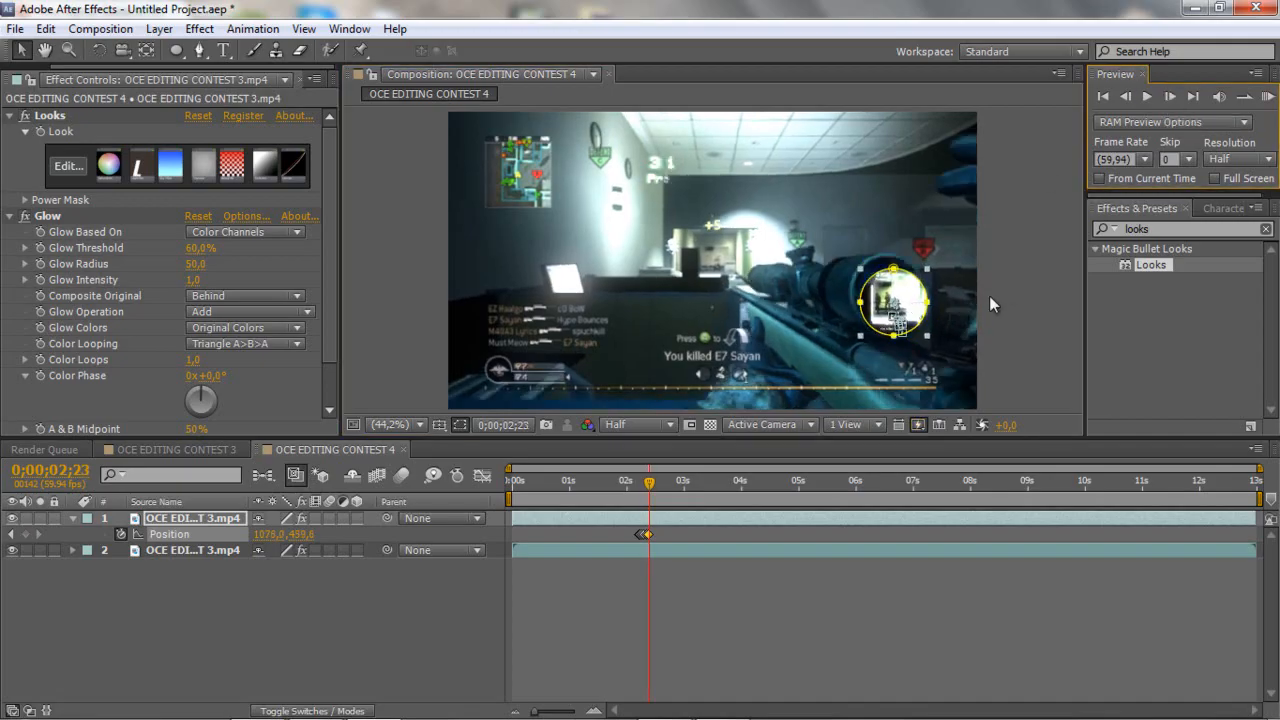
drag(895, 300, 885, 290)
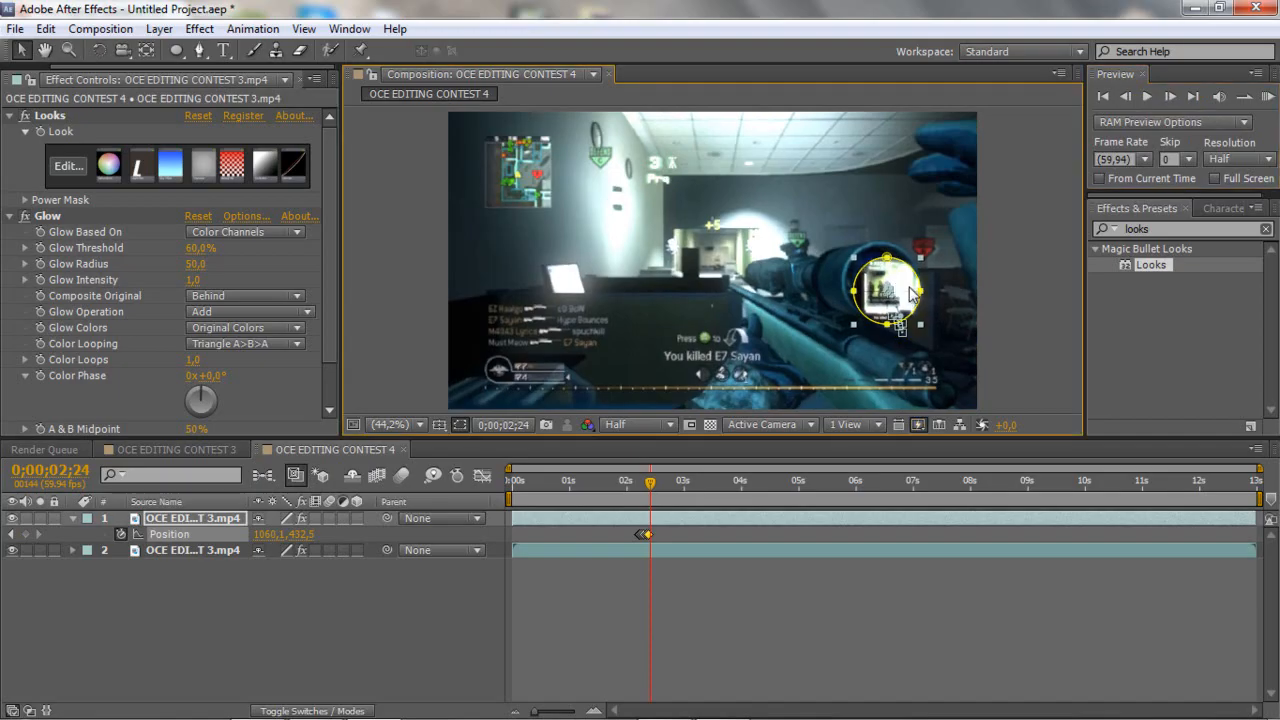
drag(890, 295, 878, 275)
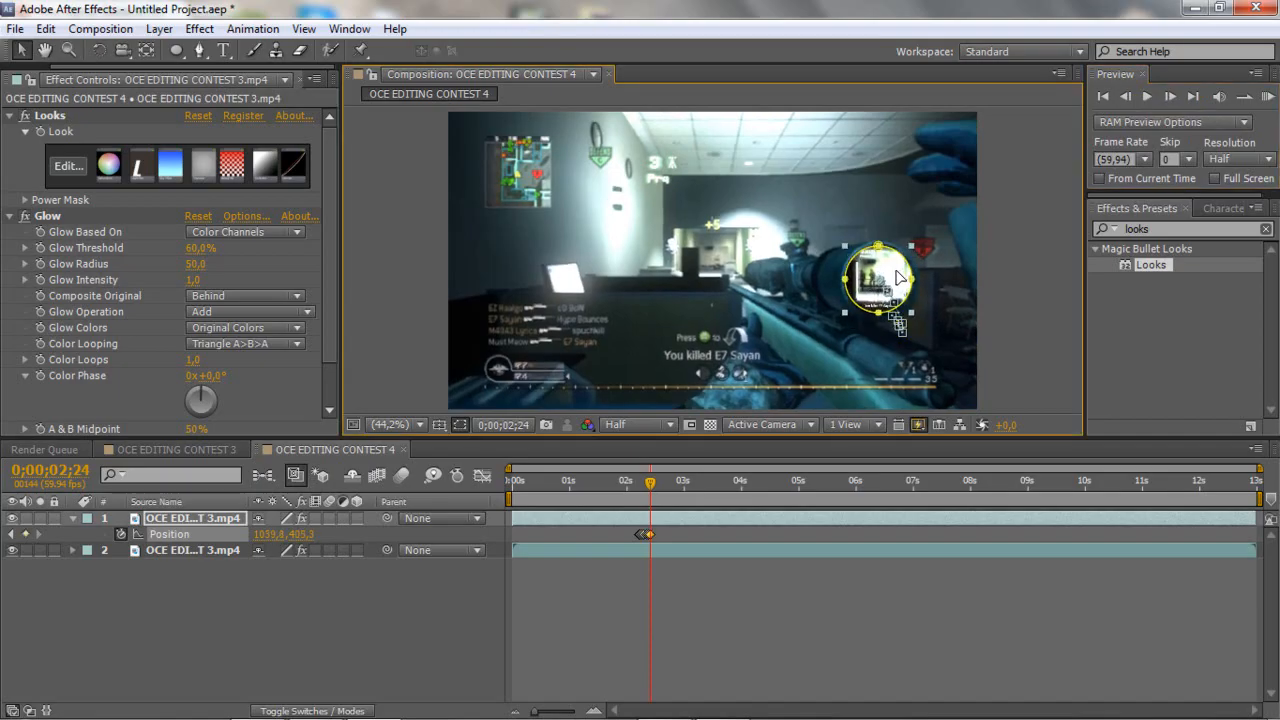
drag(895, 280, 880, 280)
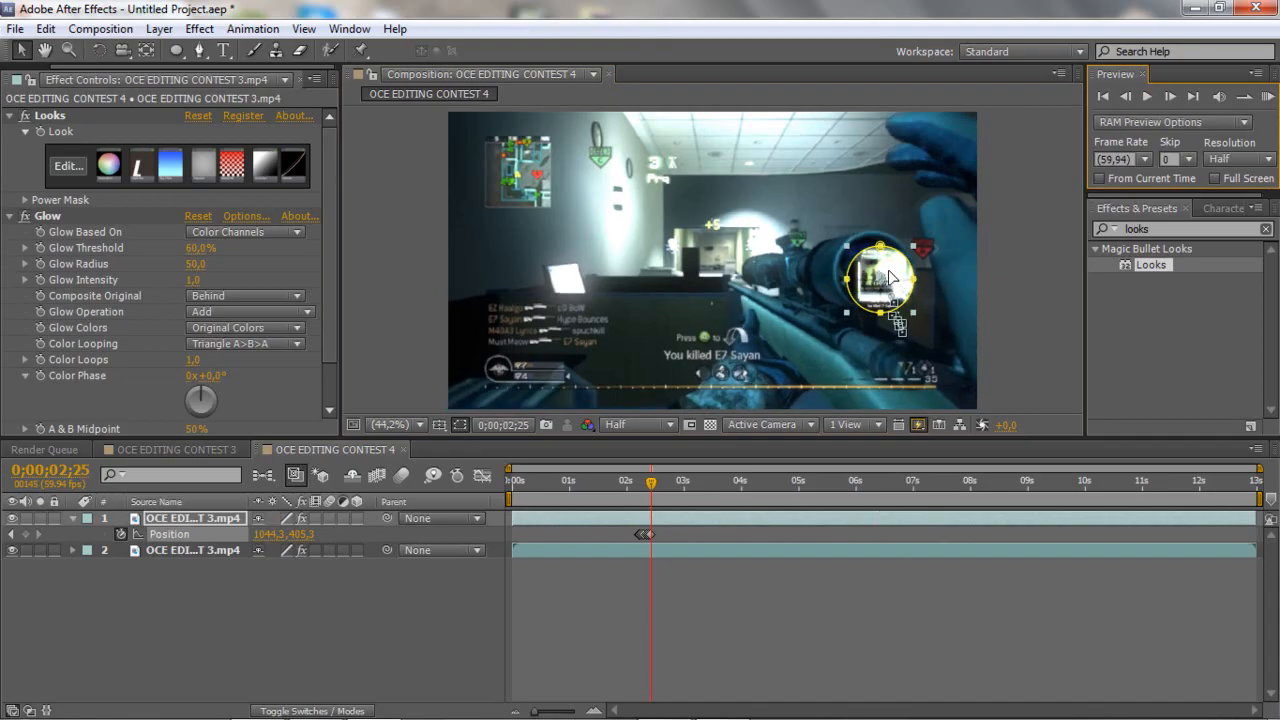
drag(883, 290, 880, 270)
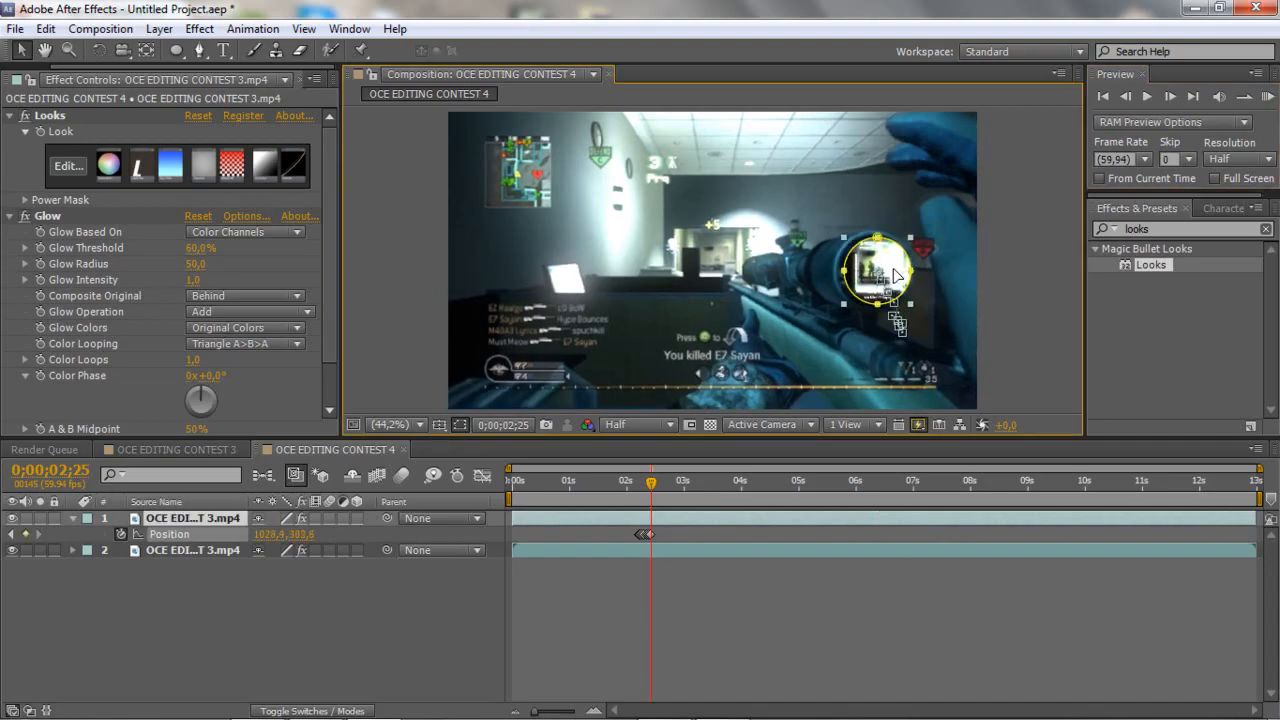
drag(885, 270, 875, 268)
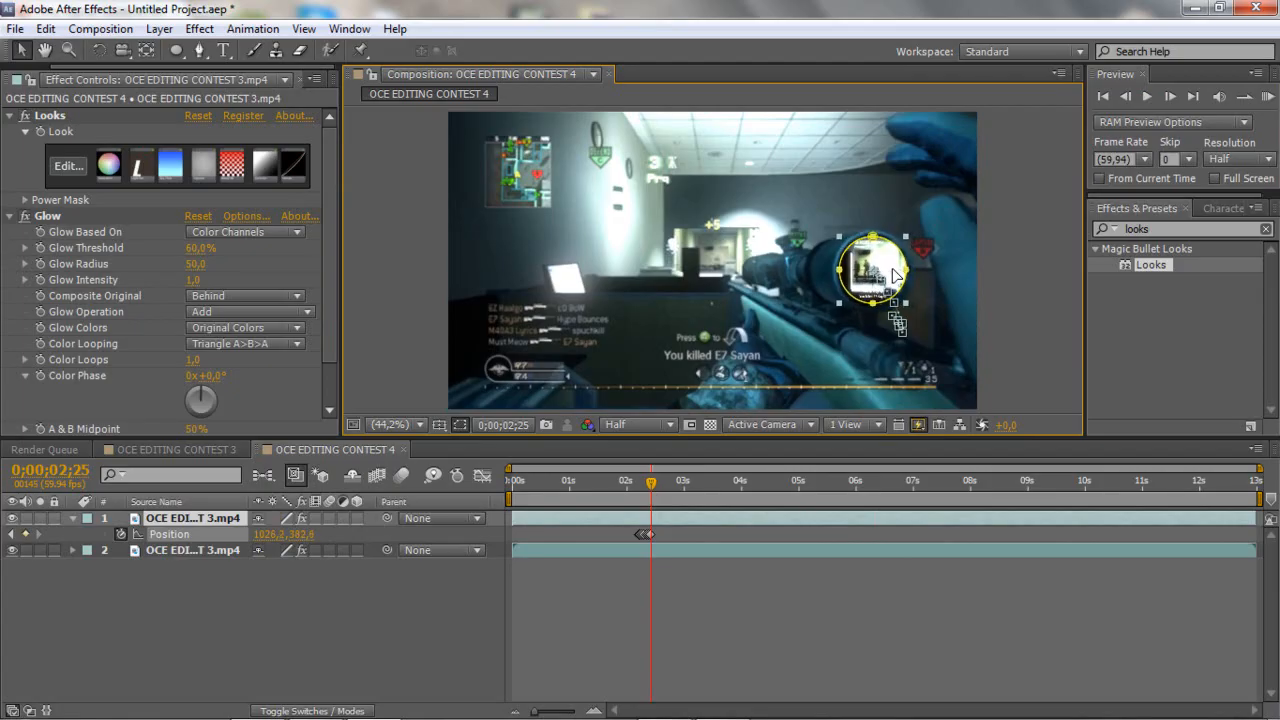
click(24, 216)
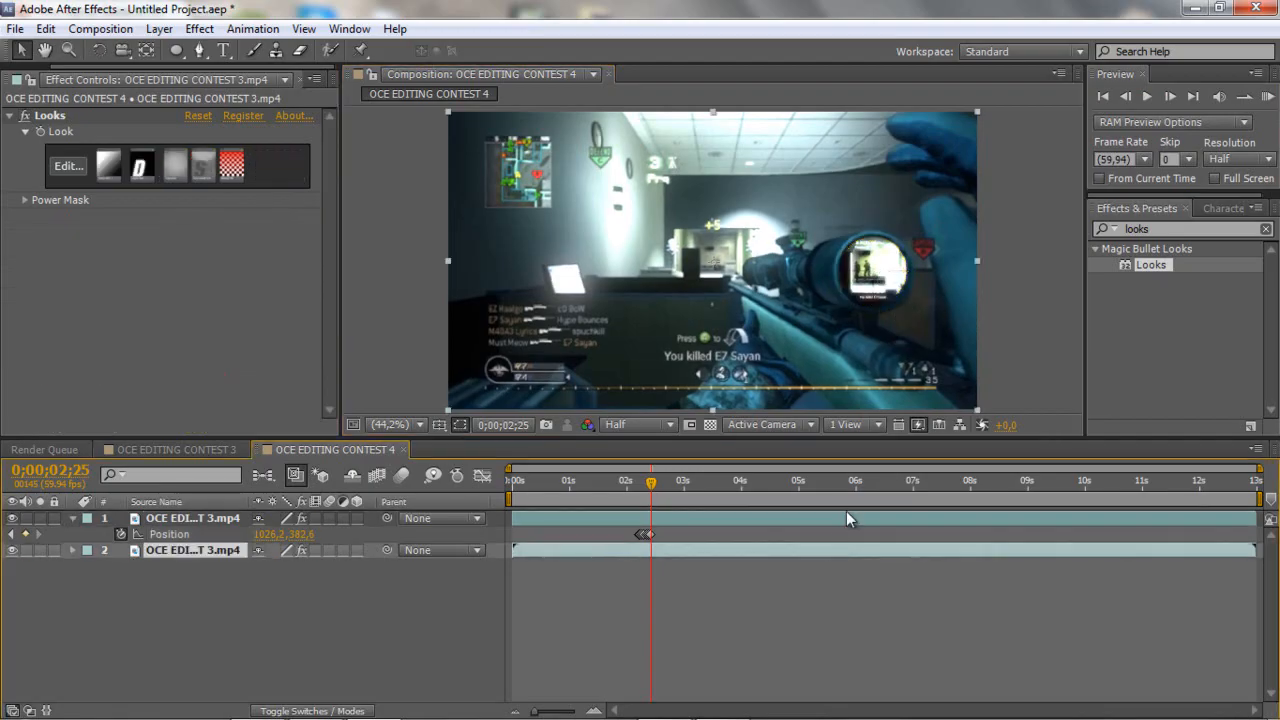
Keyframe the scope picture's Scale from 28% to 95%, stepping forward frame by frame
click(193, 517)
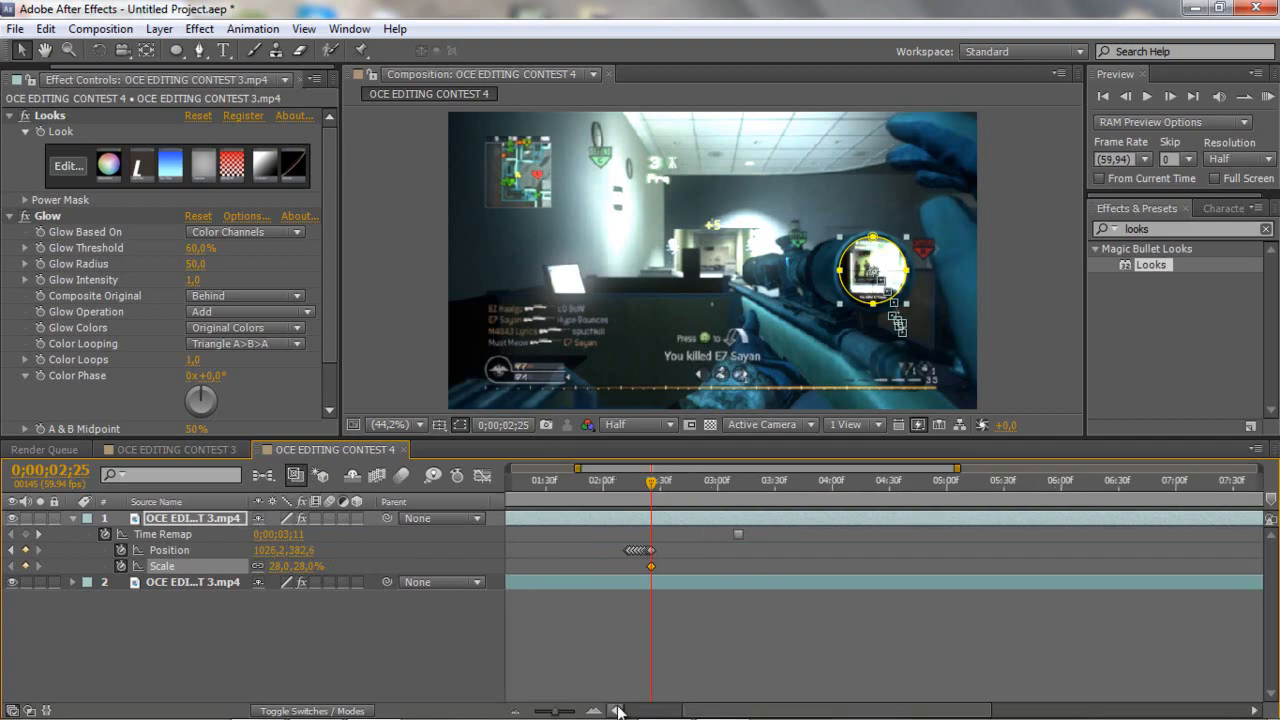
mouse_move(1060, 297)
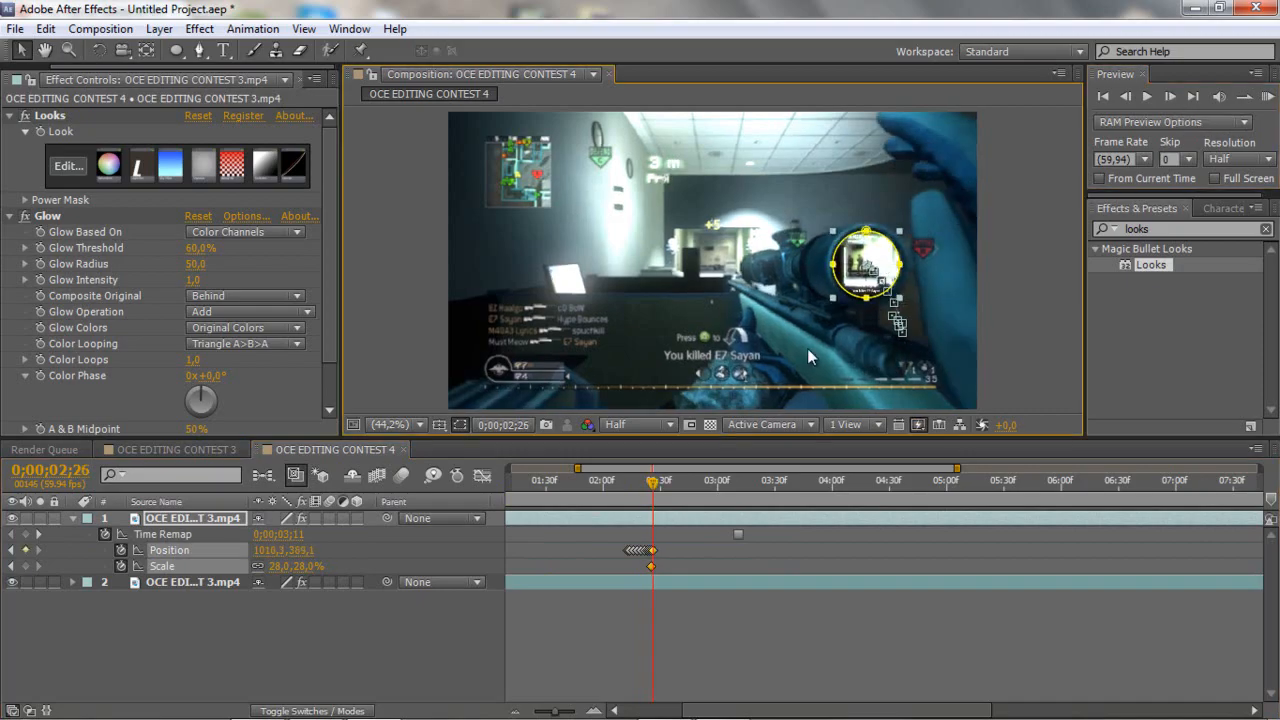
double_click(283, 566)
text(31)
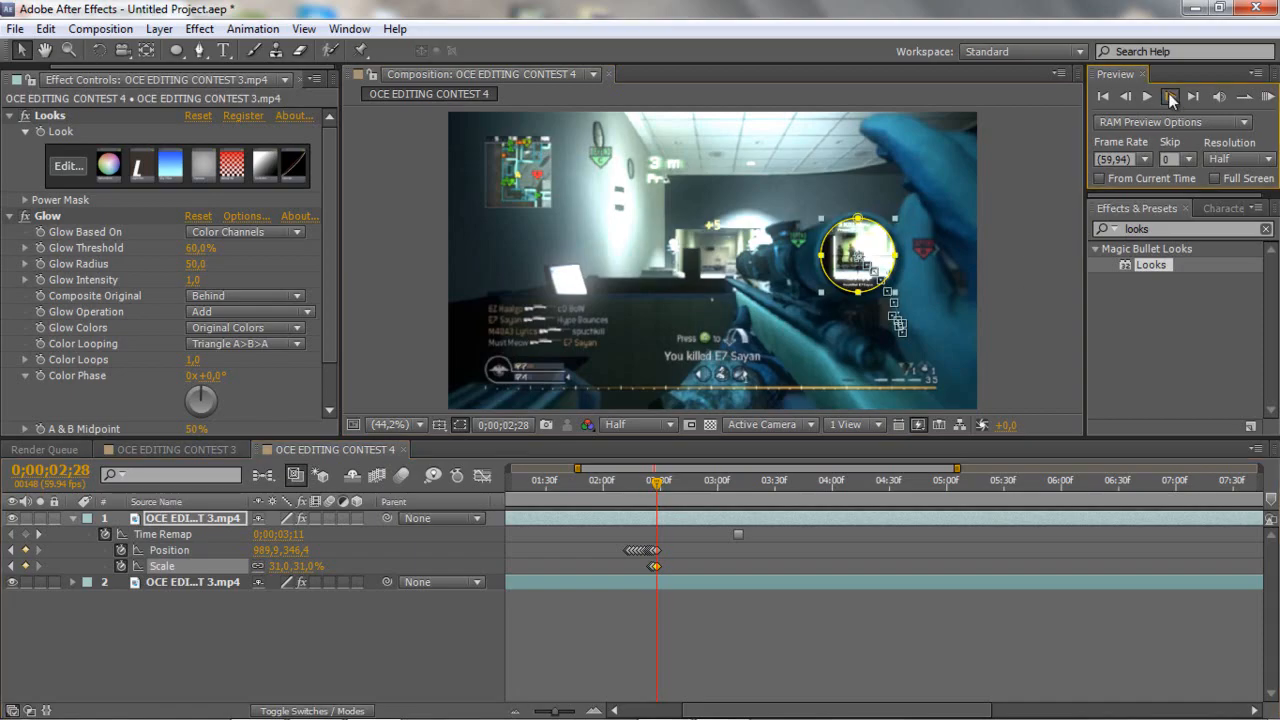
click(1146, 96)
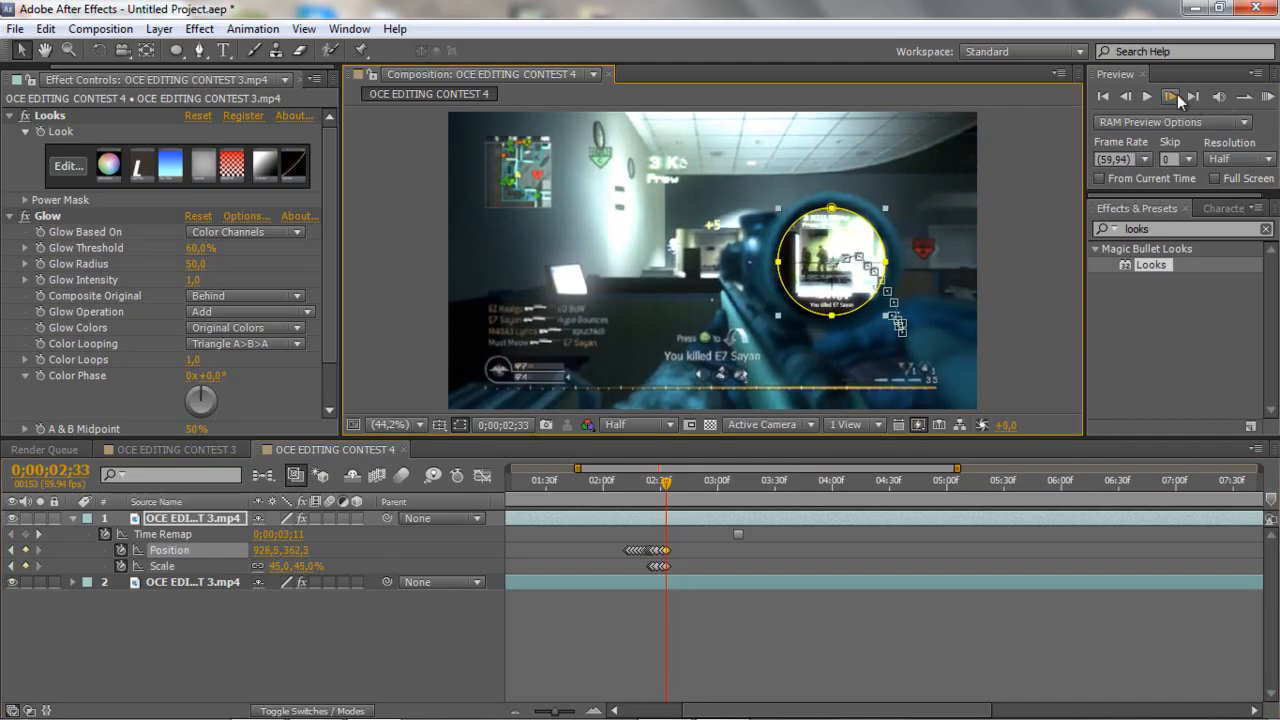
click(1170, 96)
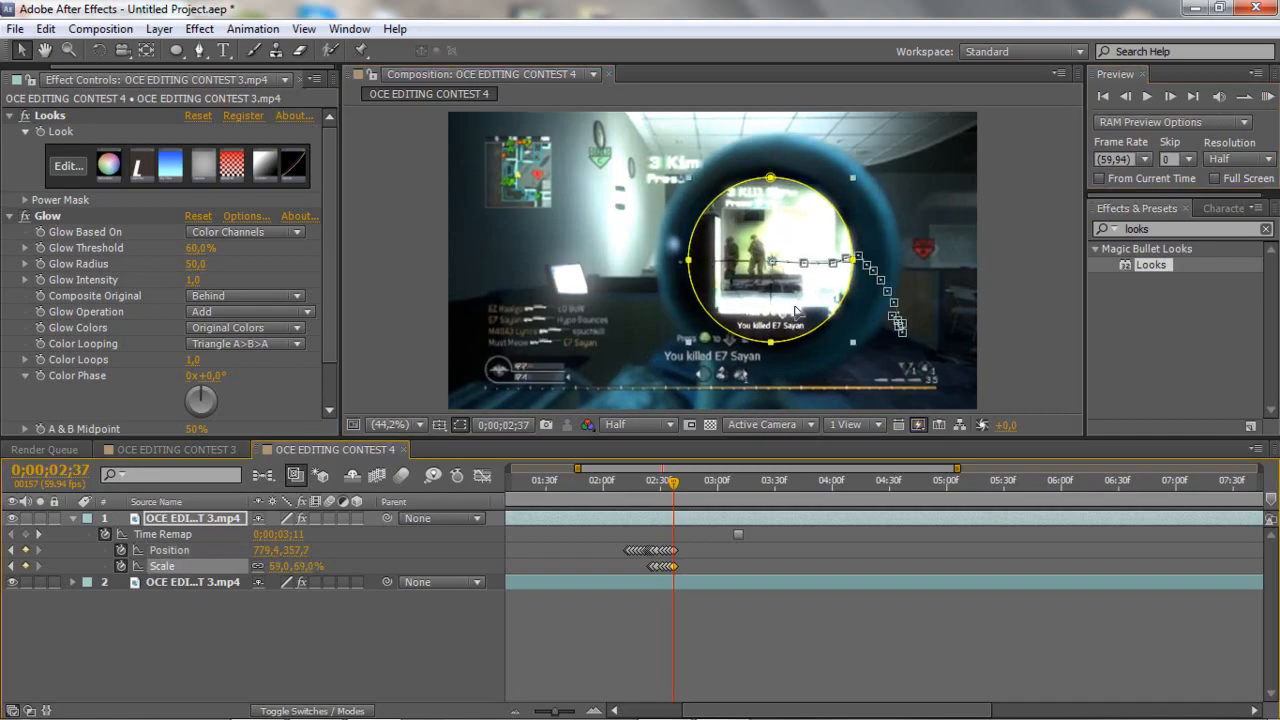
click(1170, 96)
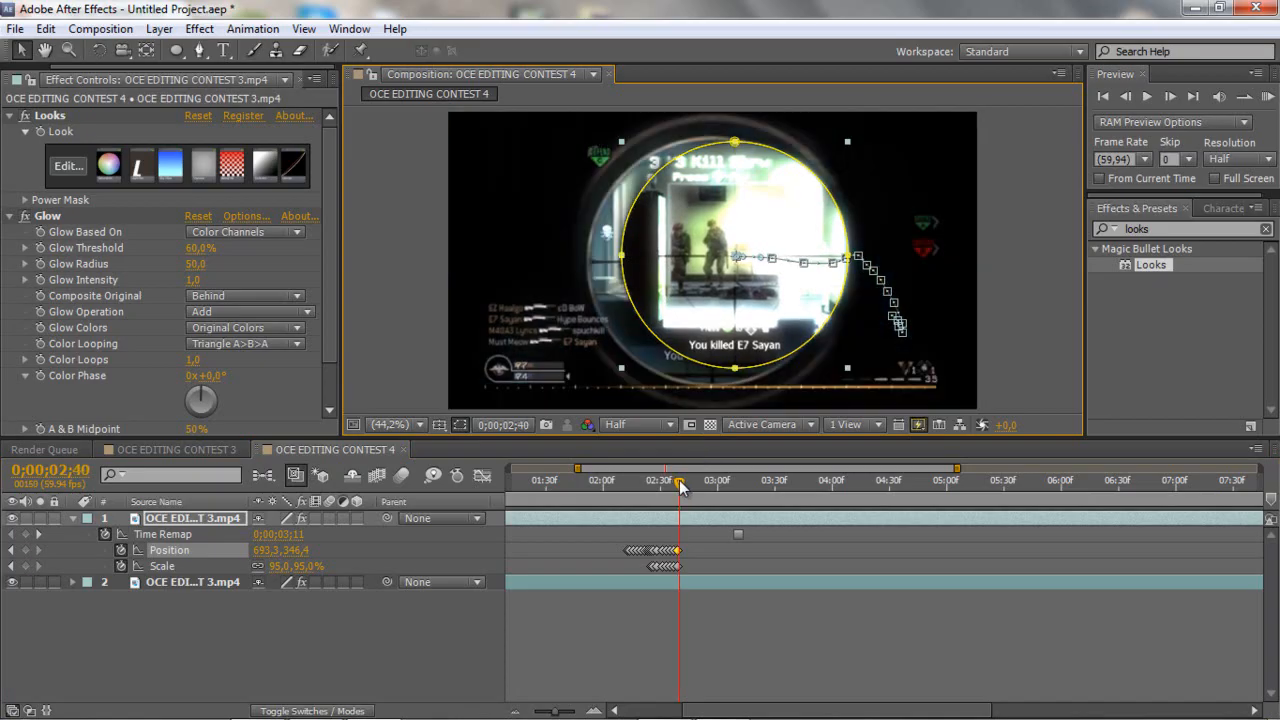
Trim the scope layer to about 2.2–2.7 s, Easy Ease its keyframes, and scrub the zoom
click(1124, 96)
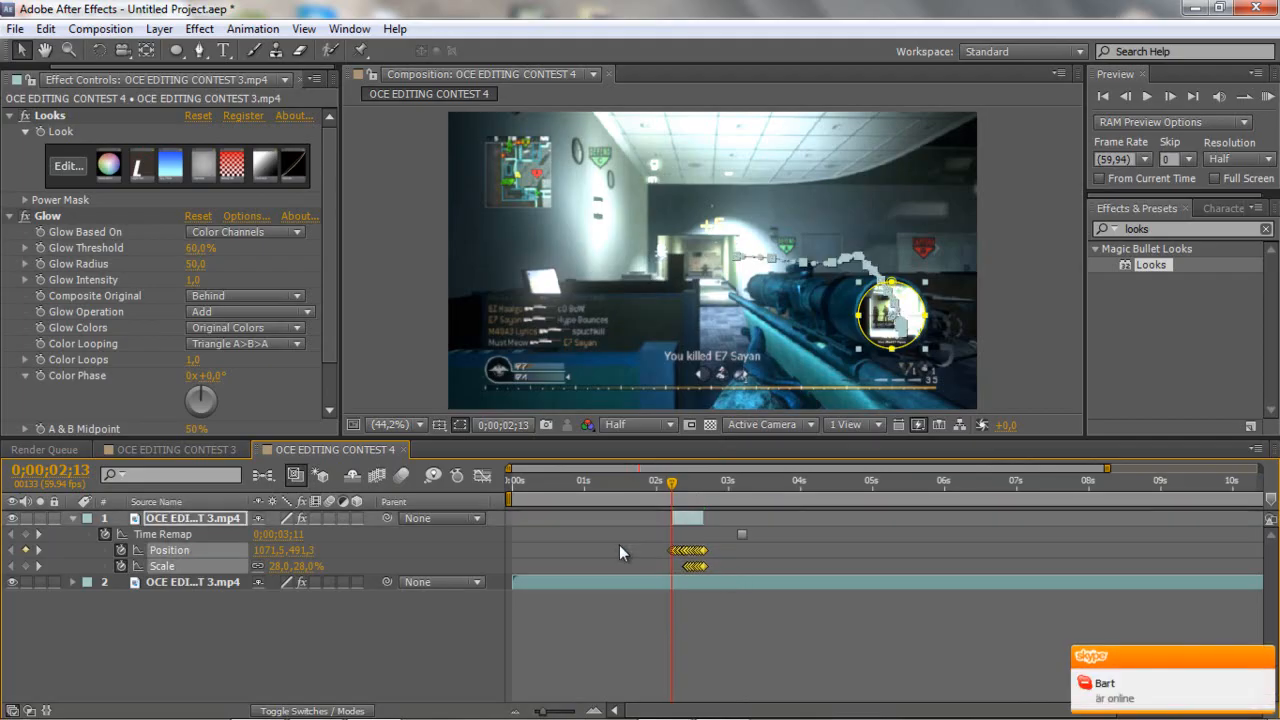
right_click(688, 550)
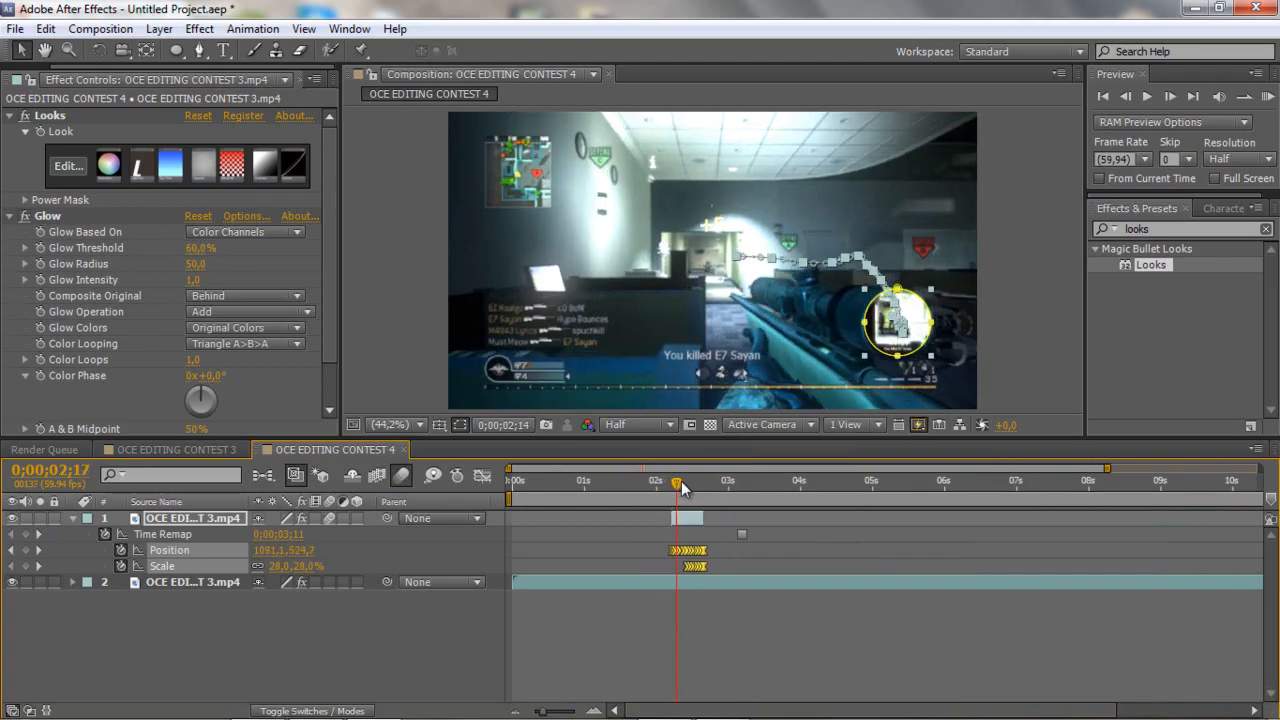
drag(677, 481, 717, 481)
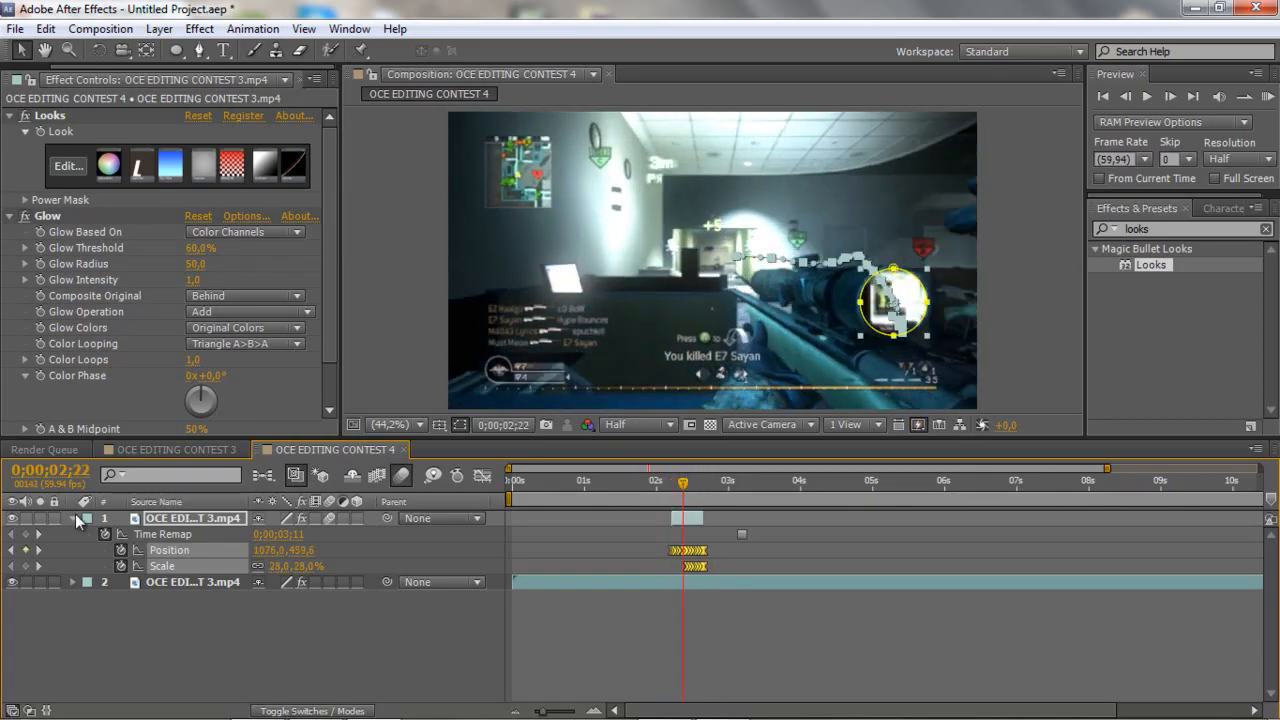
Collapse the scope layer's properties, then preview the scope zoom and stop playback
click(71, 518)
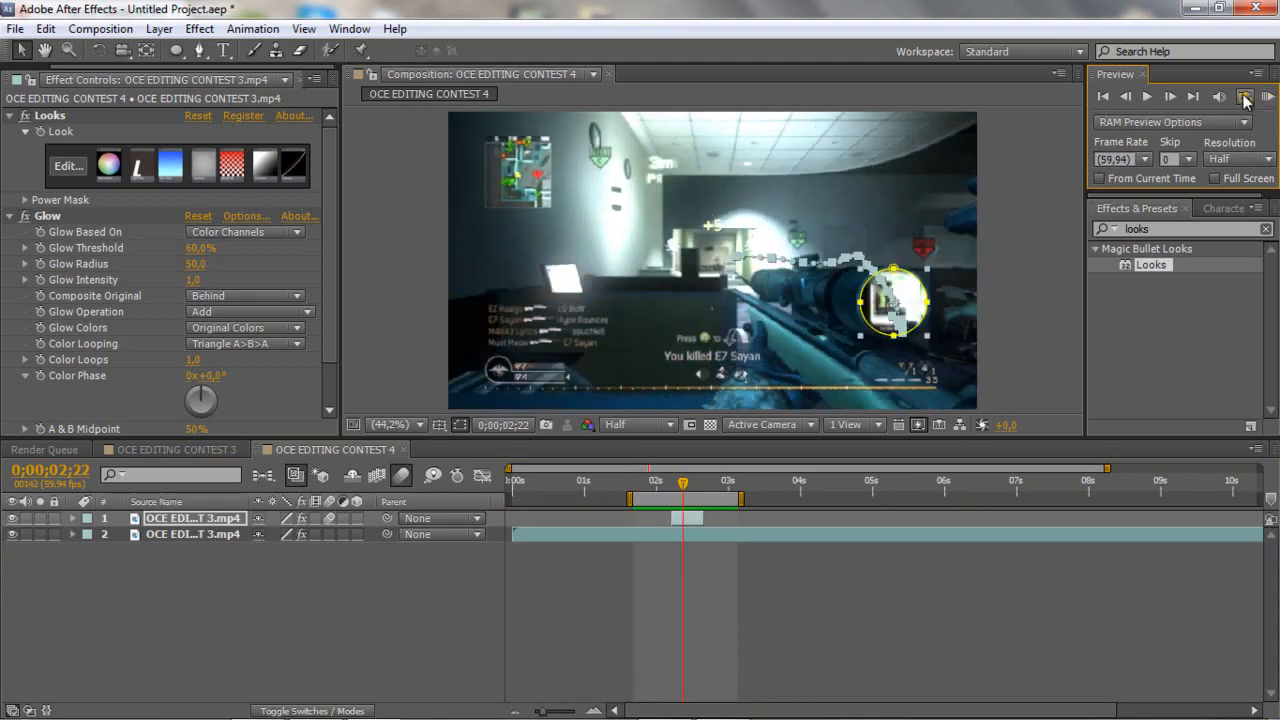
click(1246, 96)
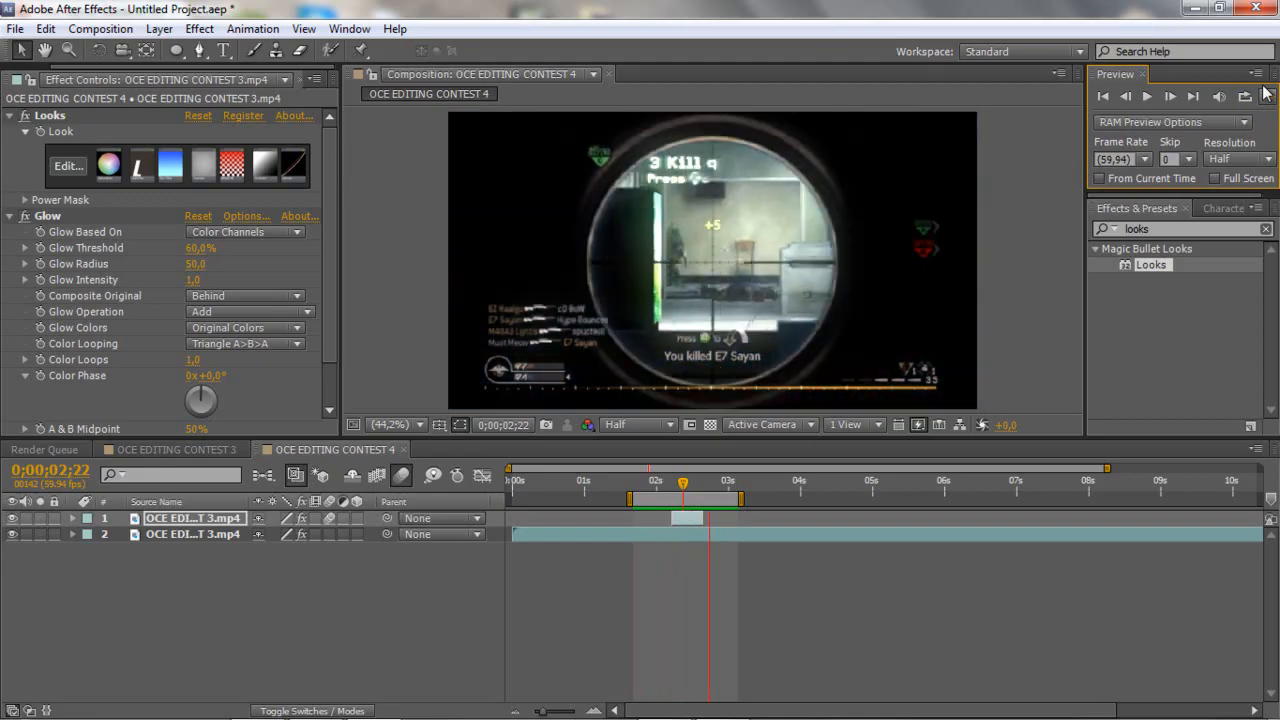
click(1267, 96)
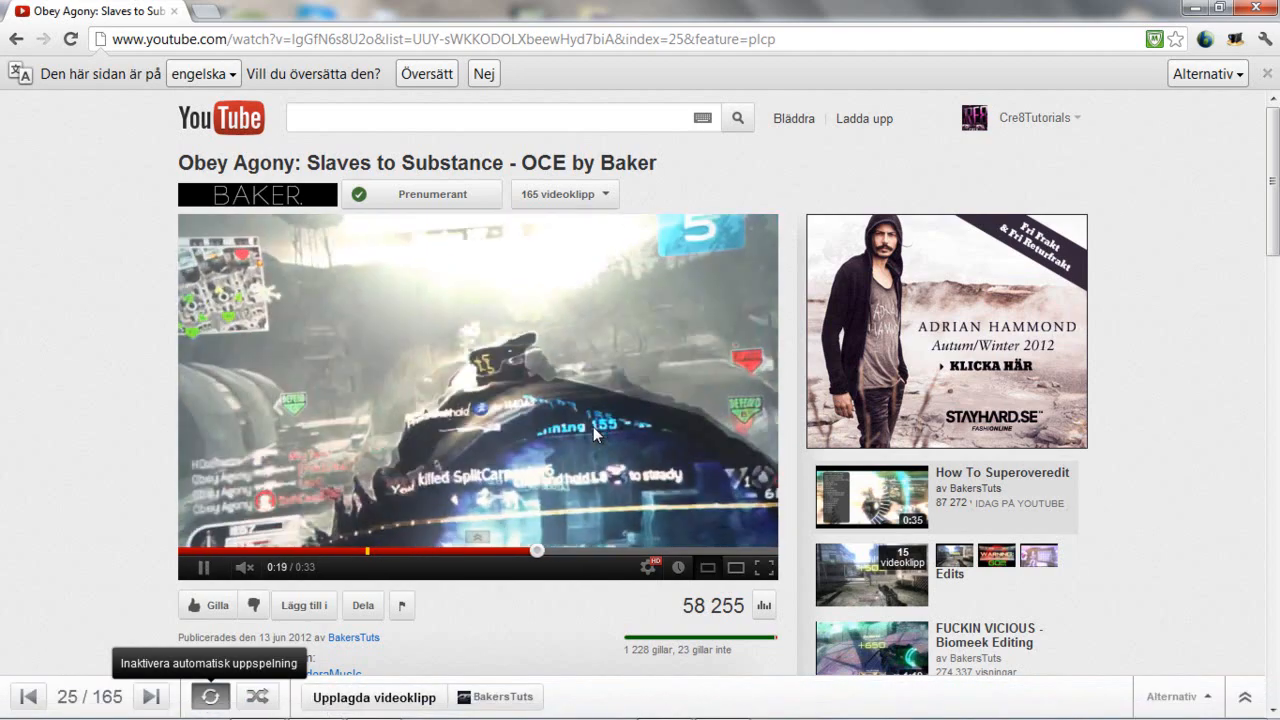
Pause the Obey Agony: Slaves to Substance video at 0:19
click(203, 567)
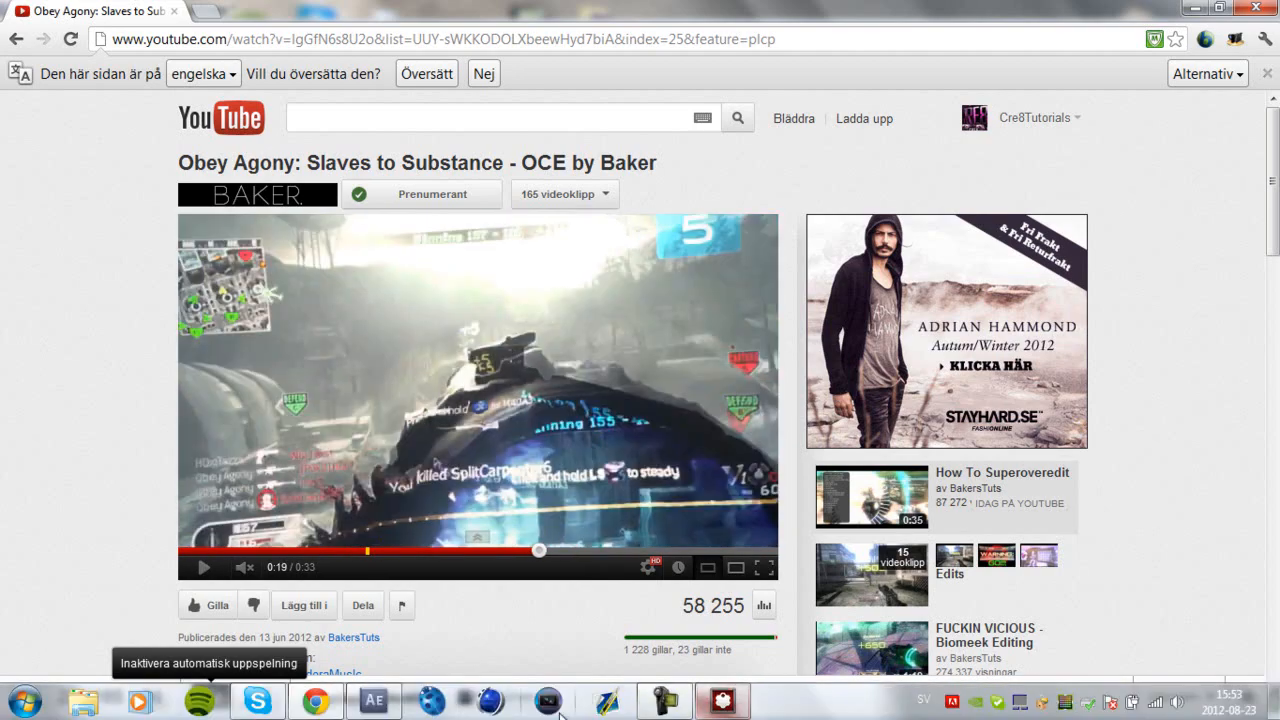